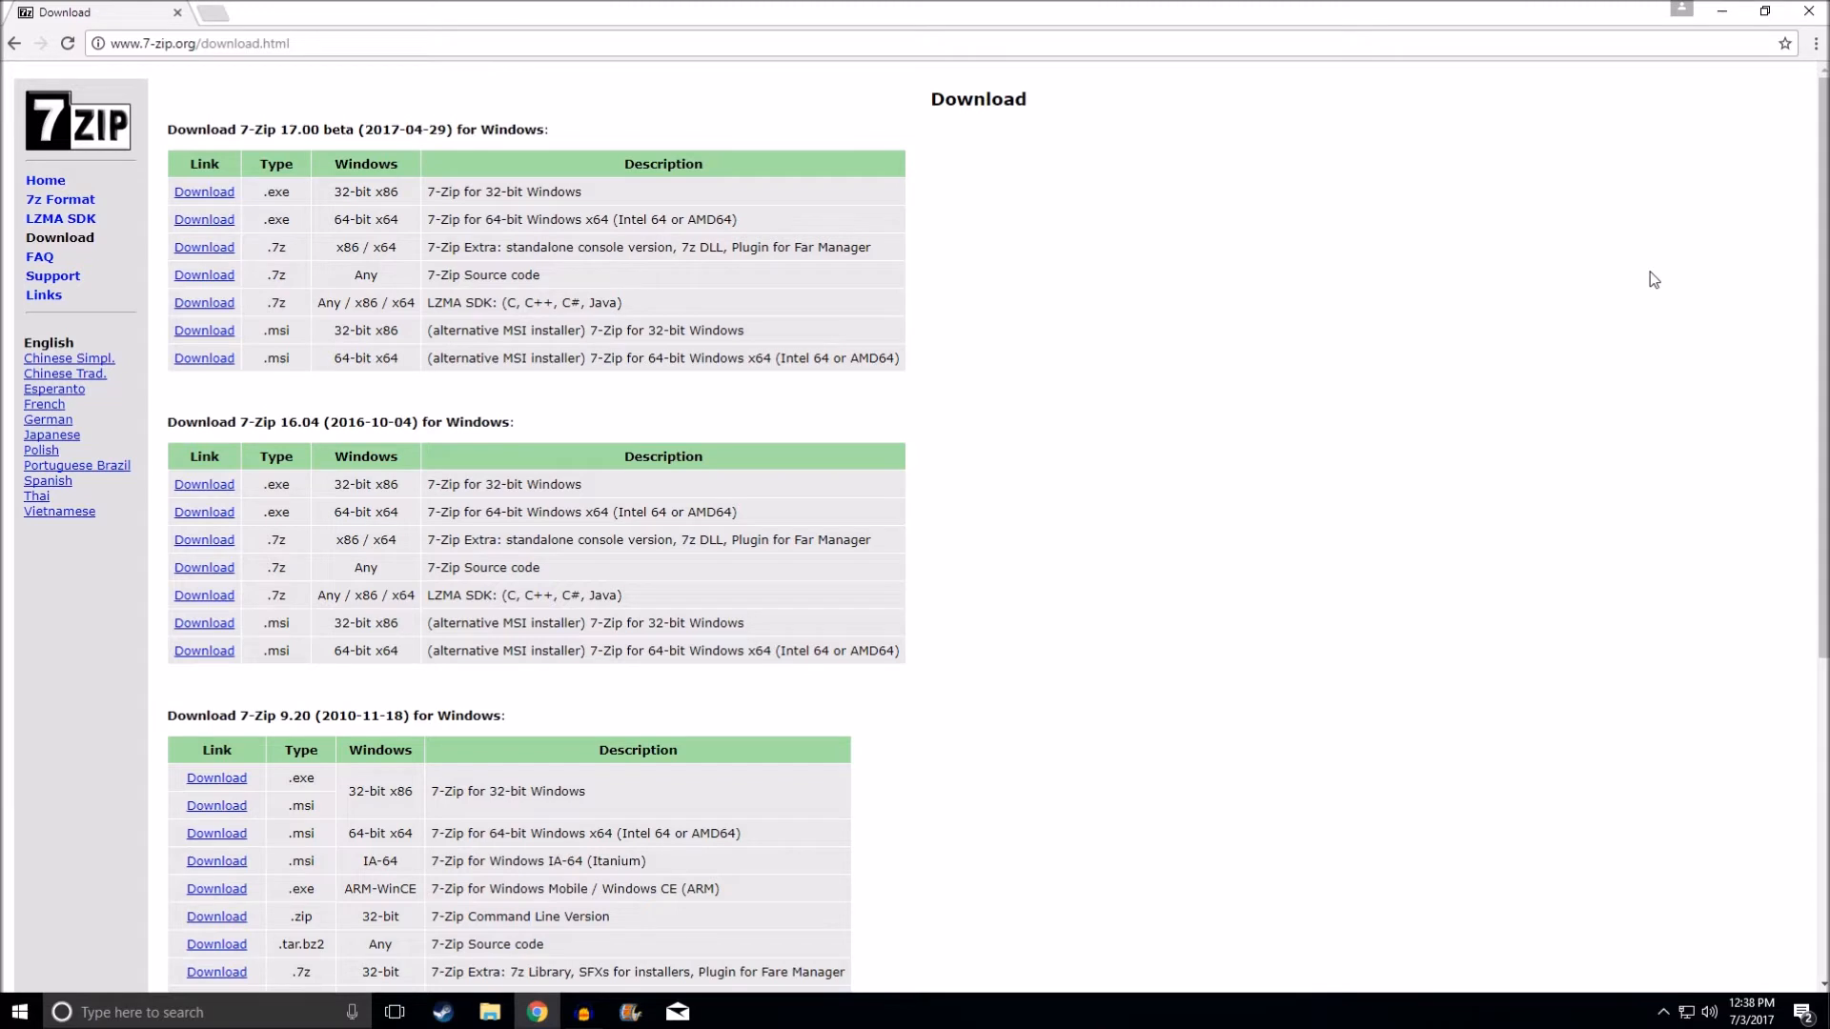
{"action": "mouse_move", "coordinate": [1186, 336]}
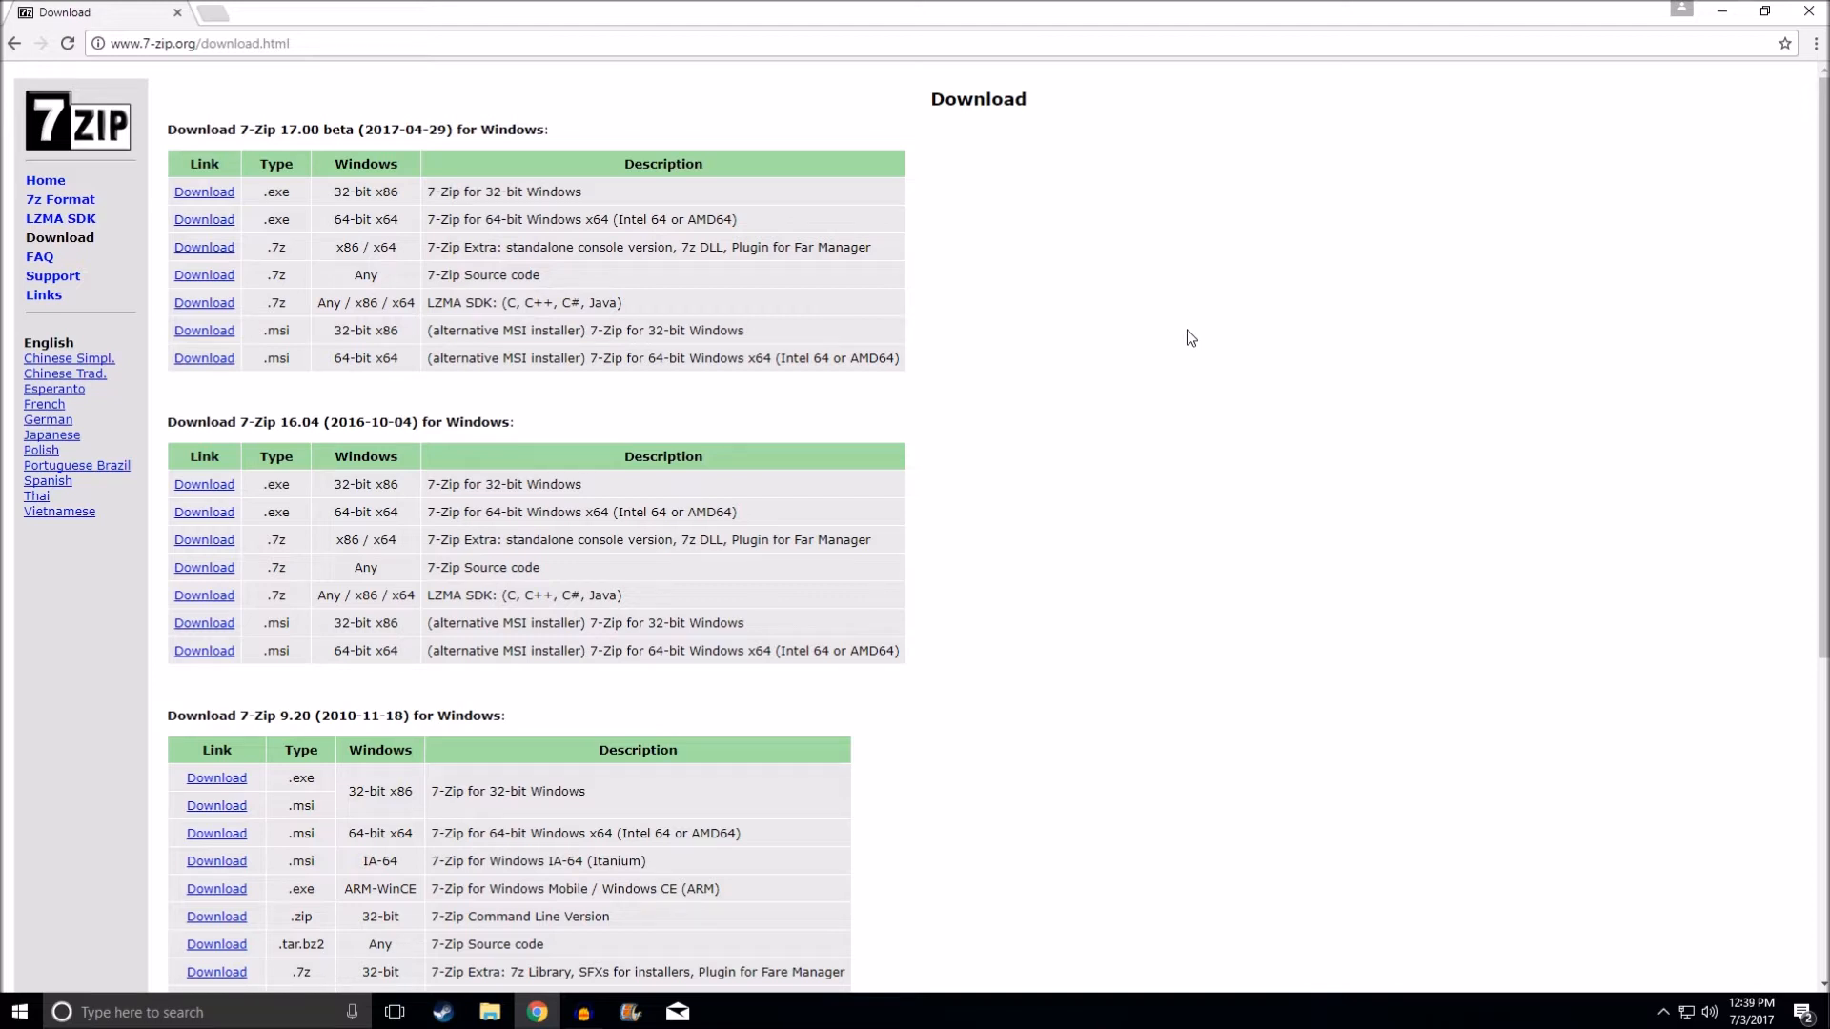
{"action": "mouse_move", "coordinate": [225, 110]}
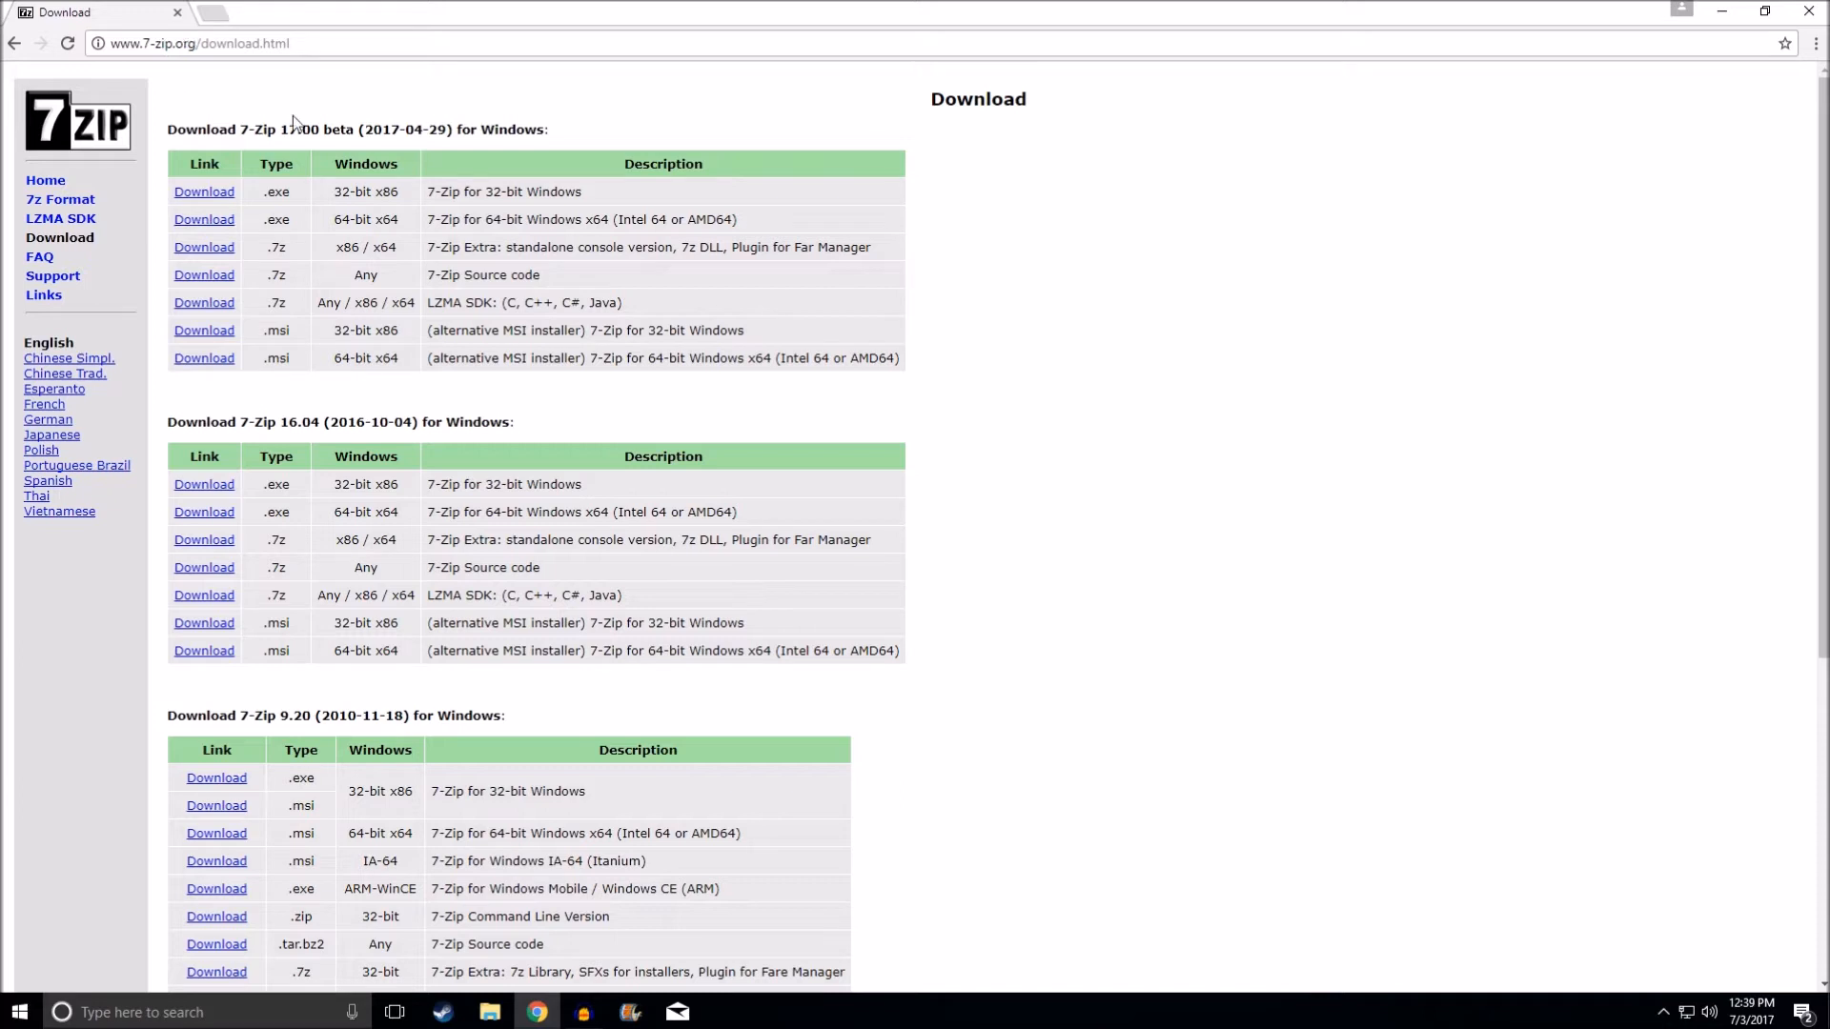
{"action": "mouse_move", "coordinate": [421, 213]}
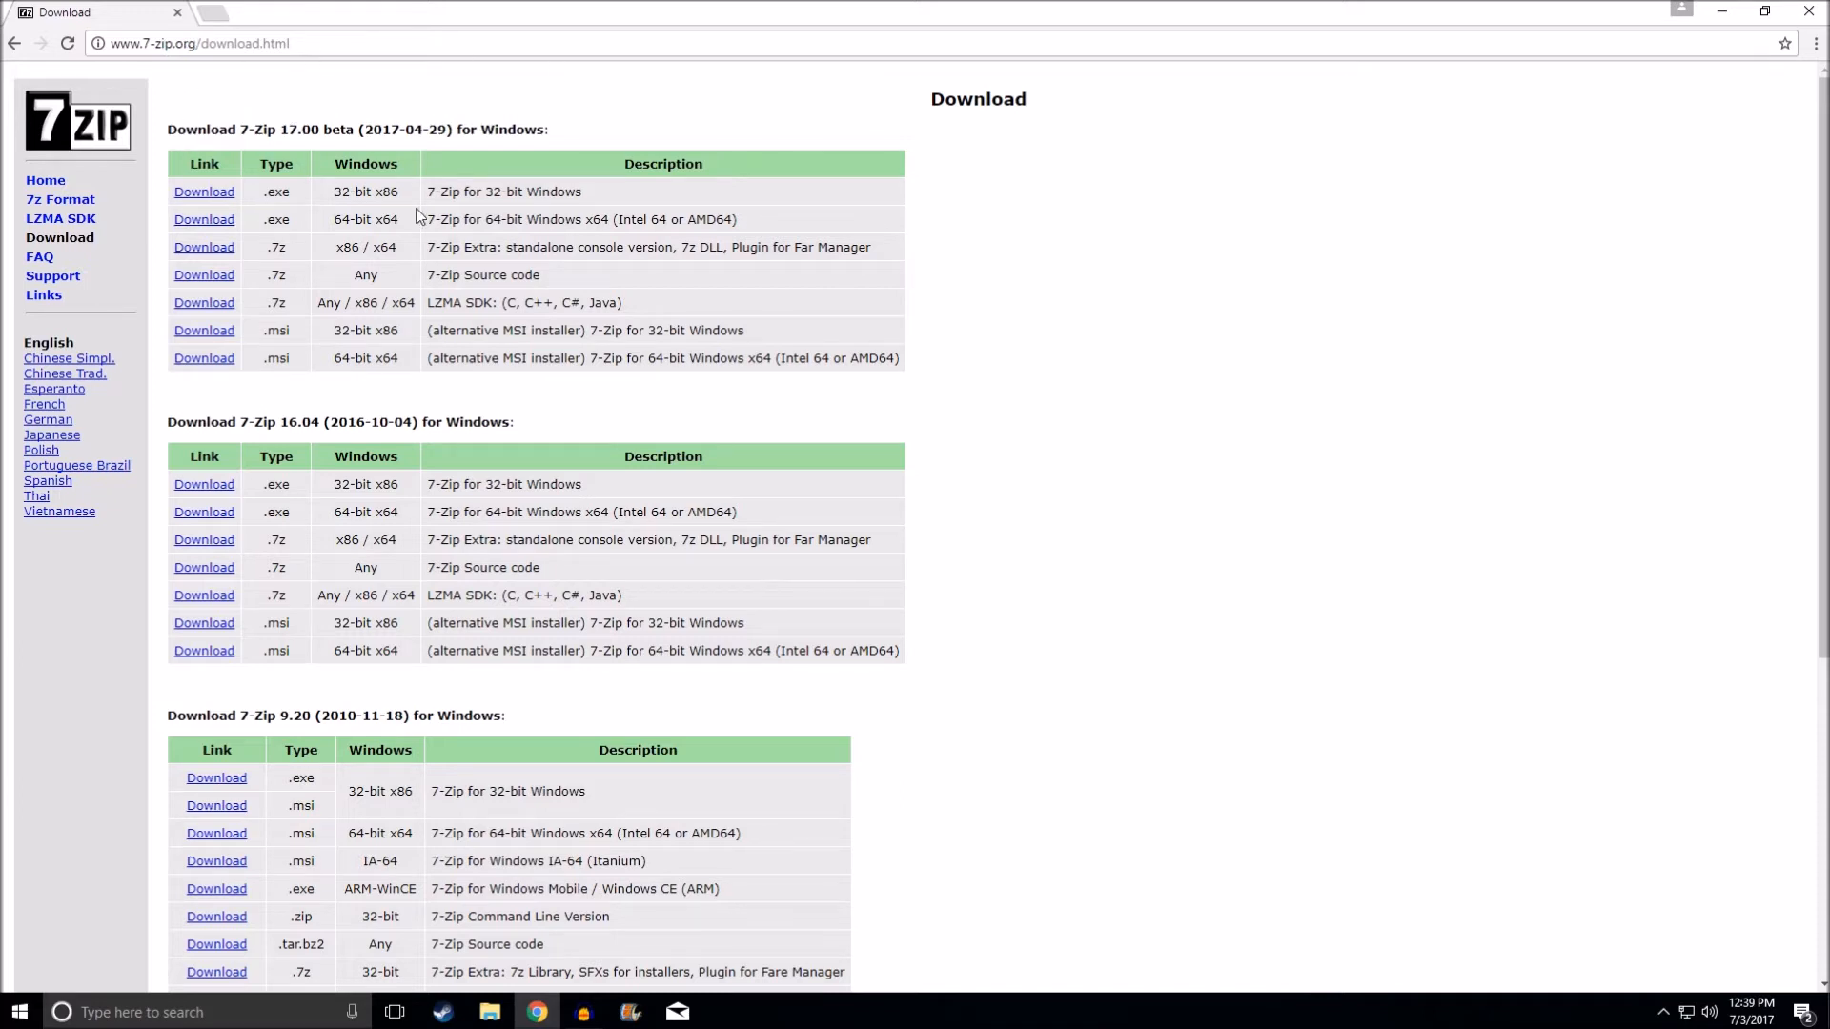
{"action": "mouse_move", "coordinate": [271, 191]}
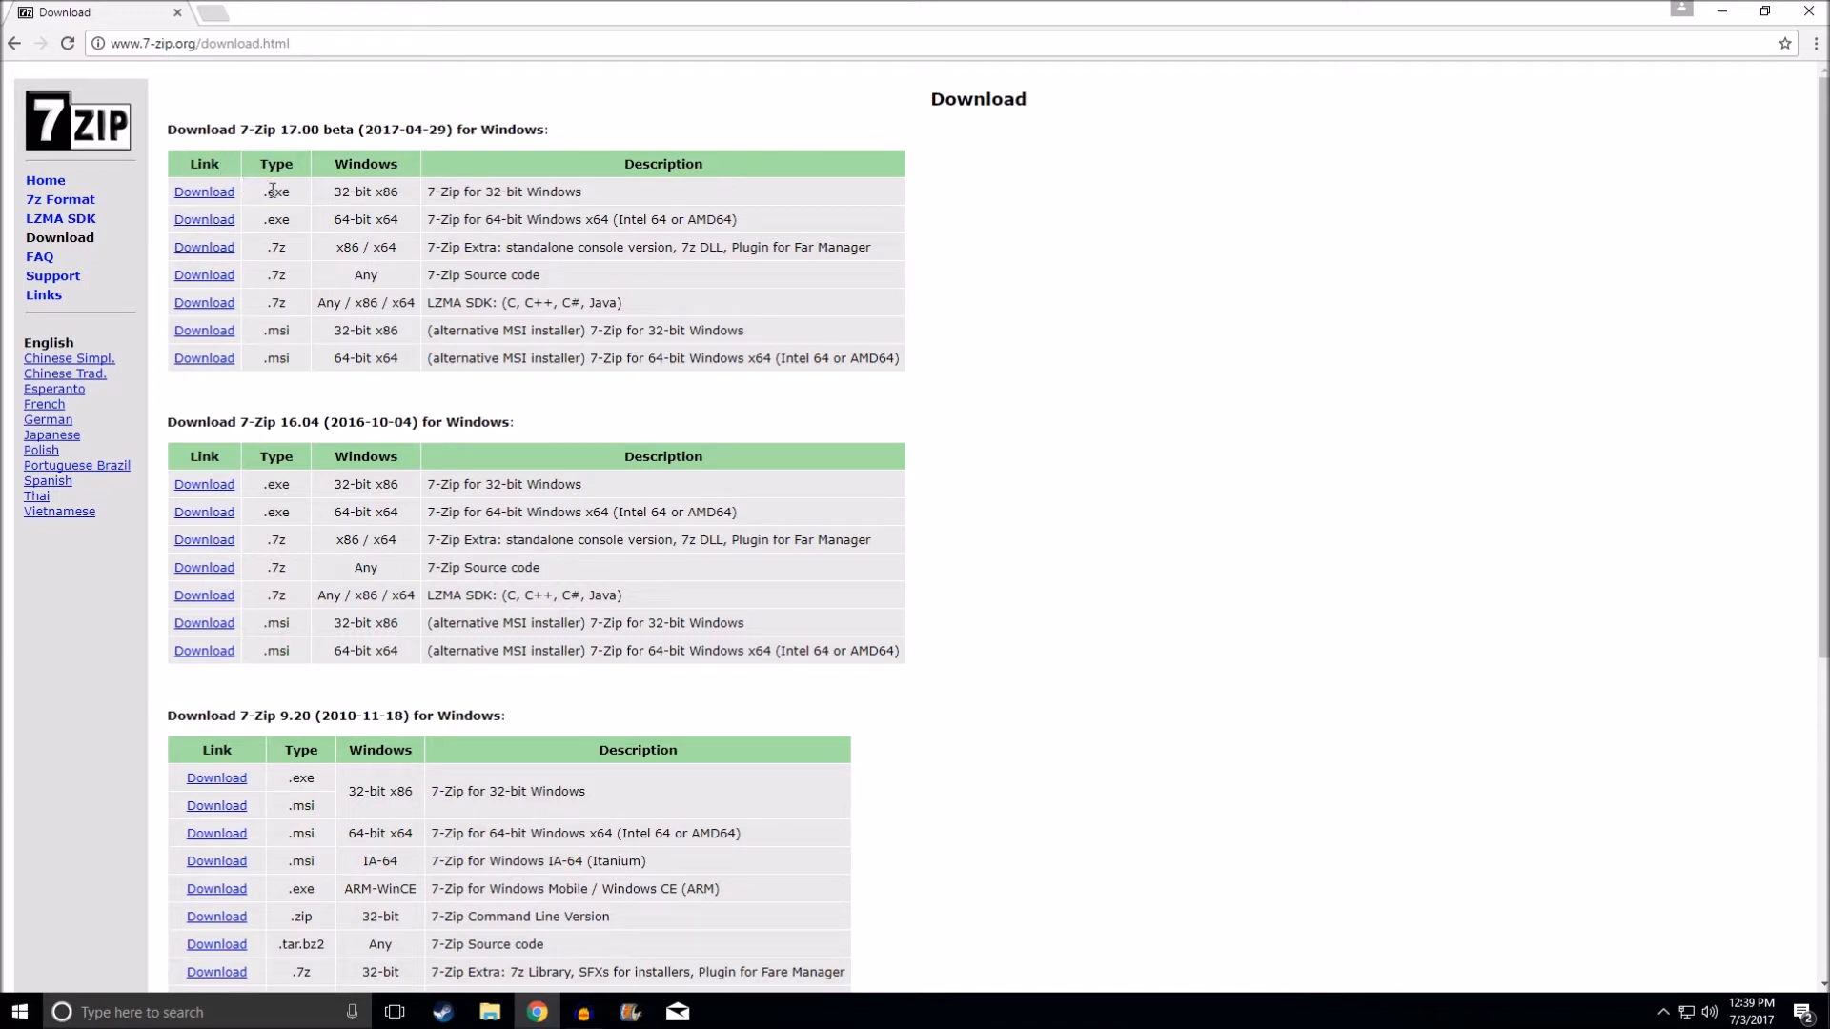
{"action": "mouse_move", "coordinate": [532, 213]}
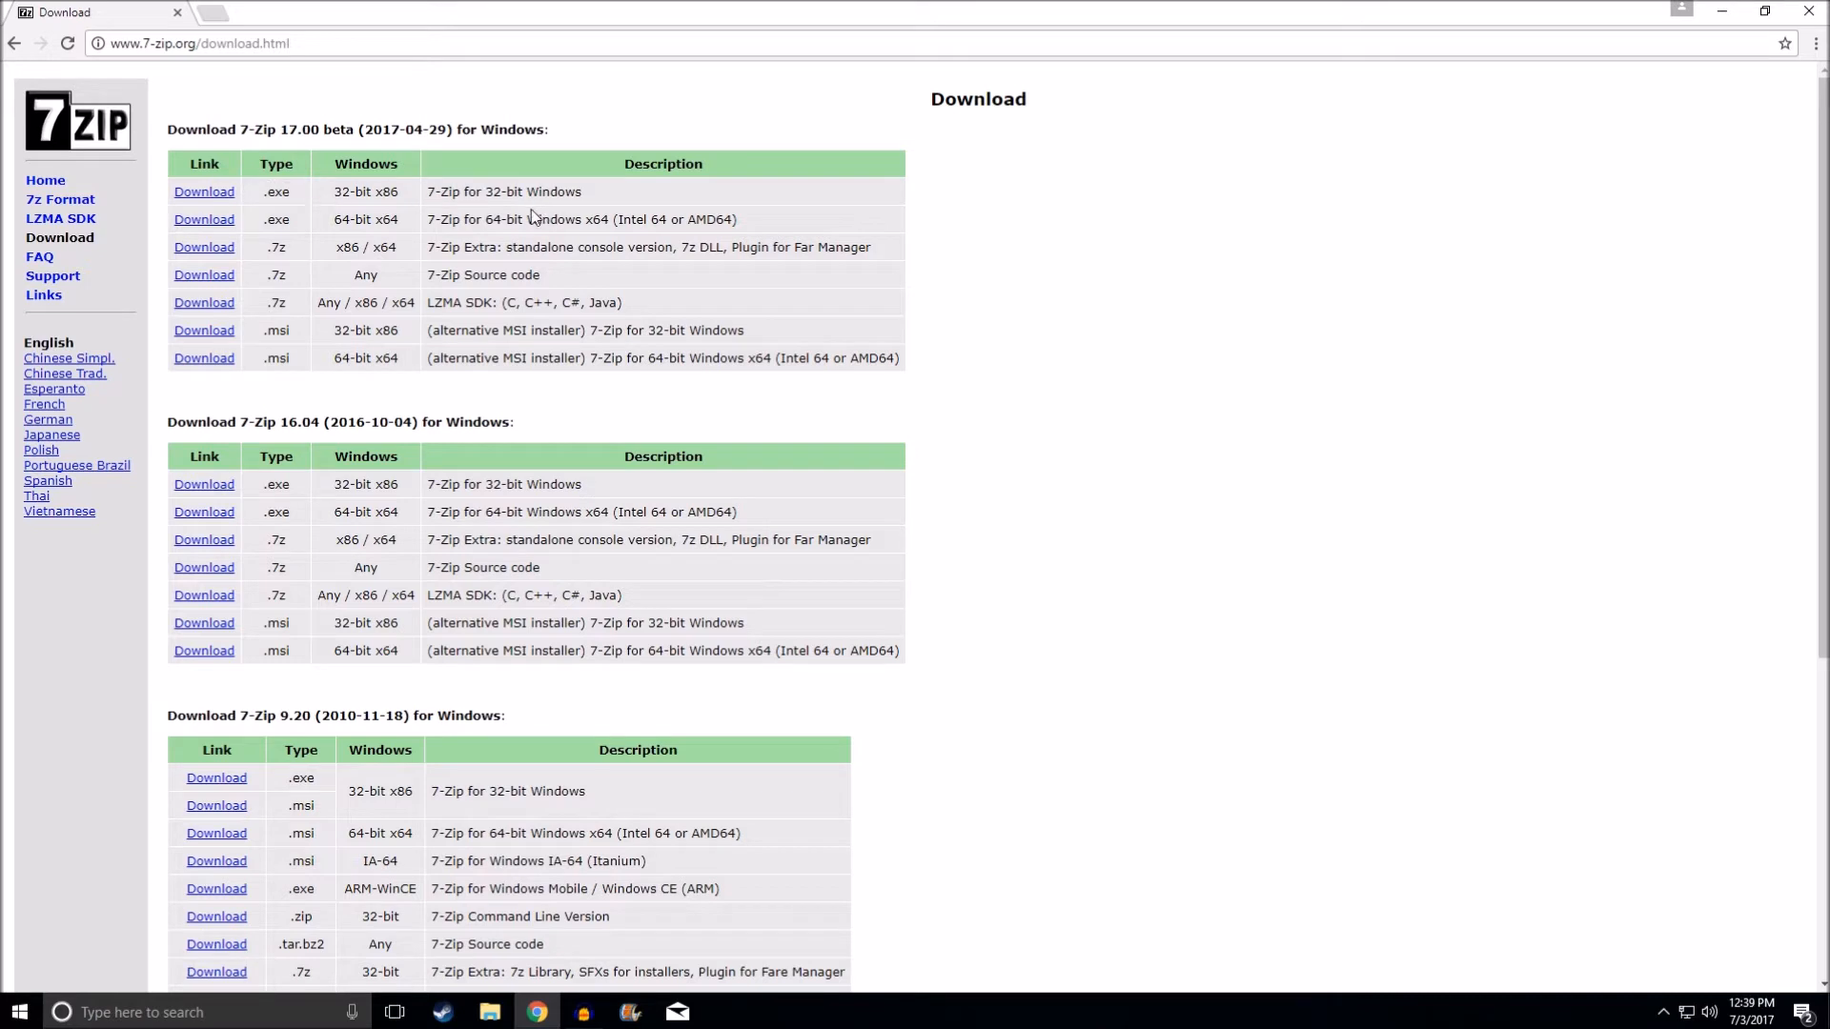
{"action": "mouse_move", "coordinate": [416, 225]}
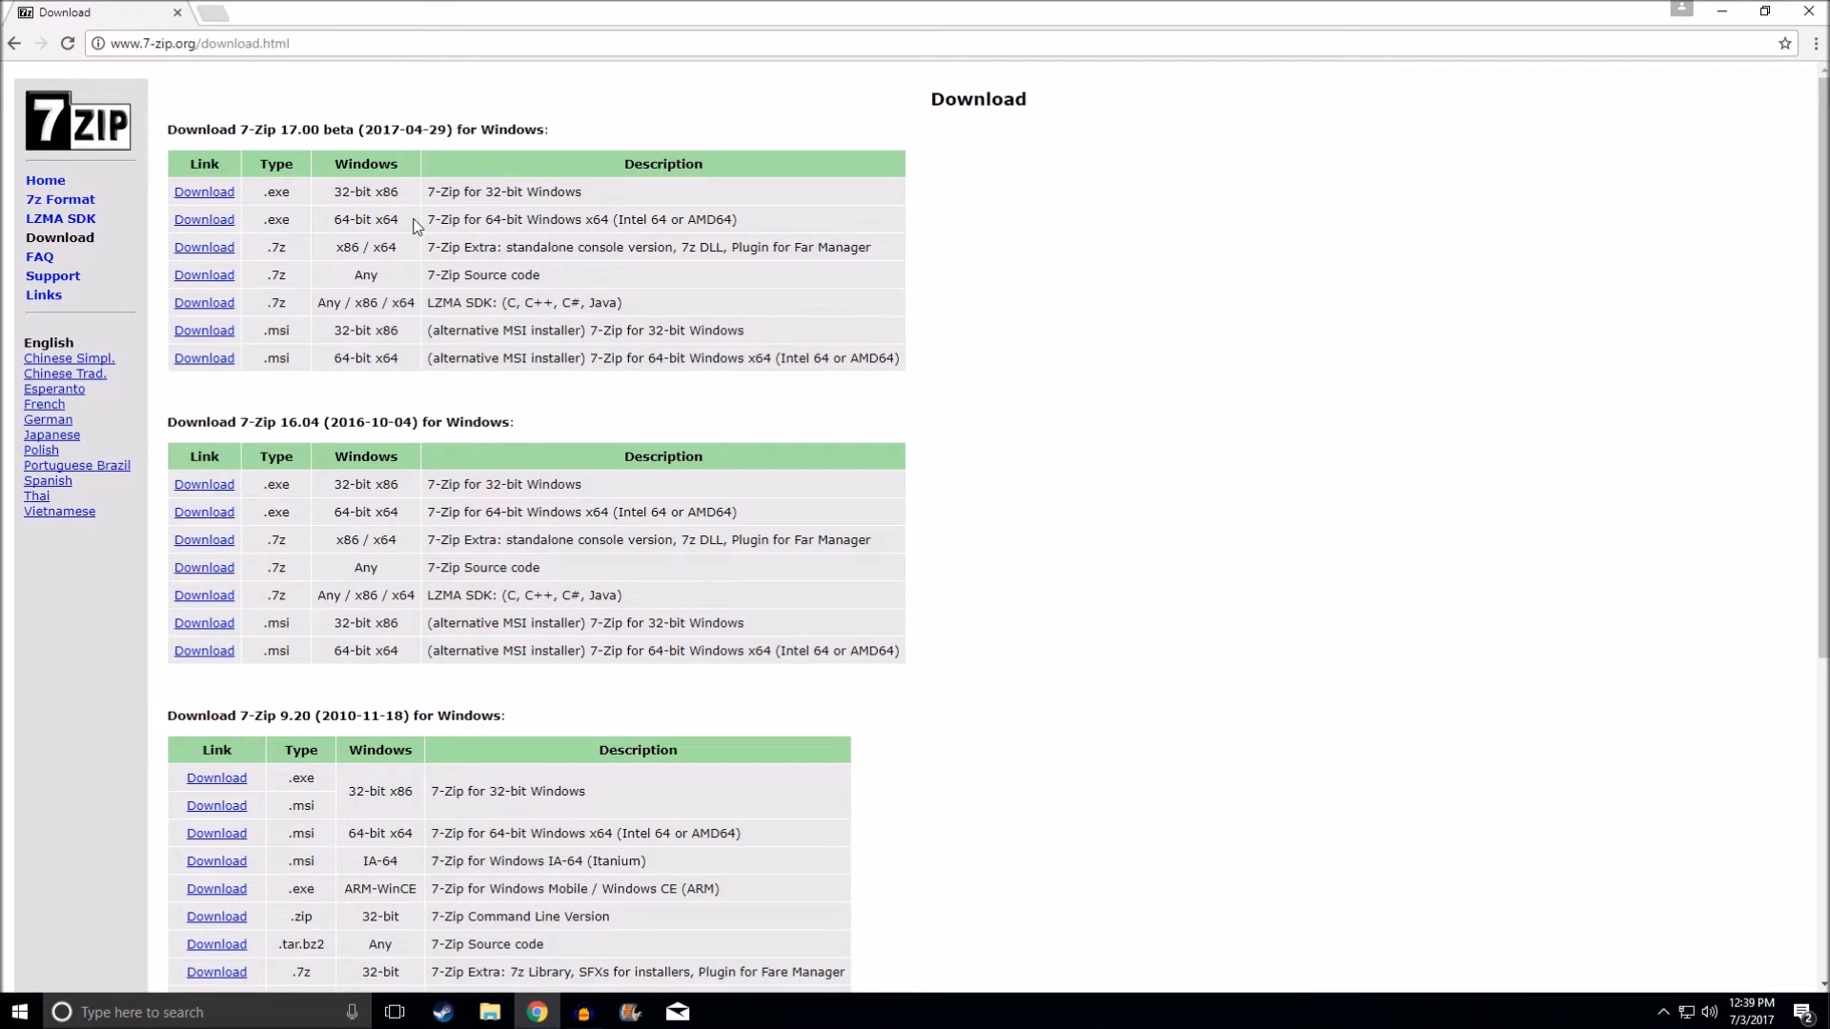
Download the 7-Zip 17.00 64-bit x64 .exe and save it to the Desktop.
{"action": "left_click", "coordinate": [204, 220]}
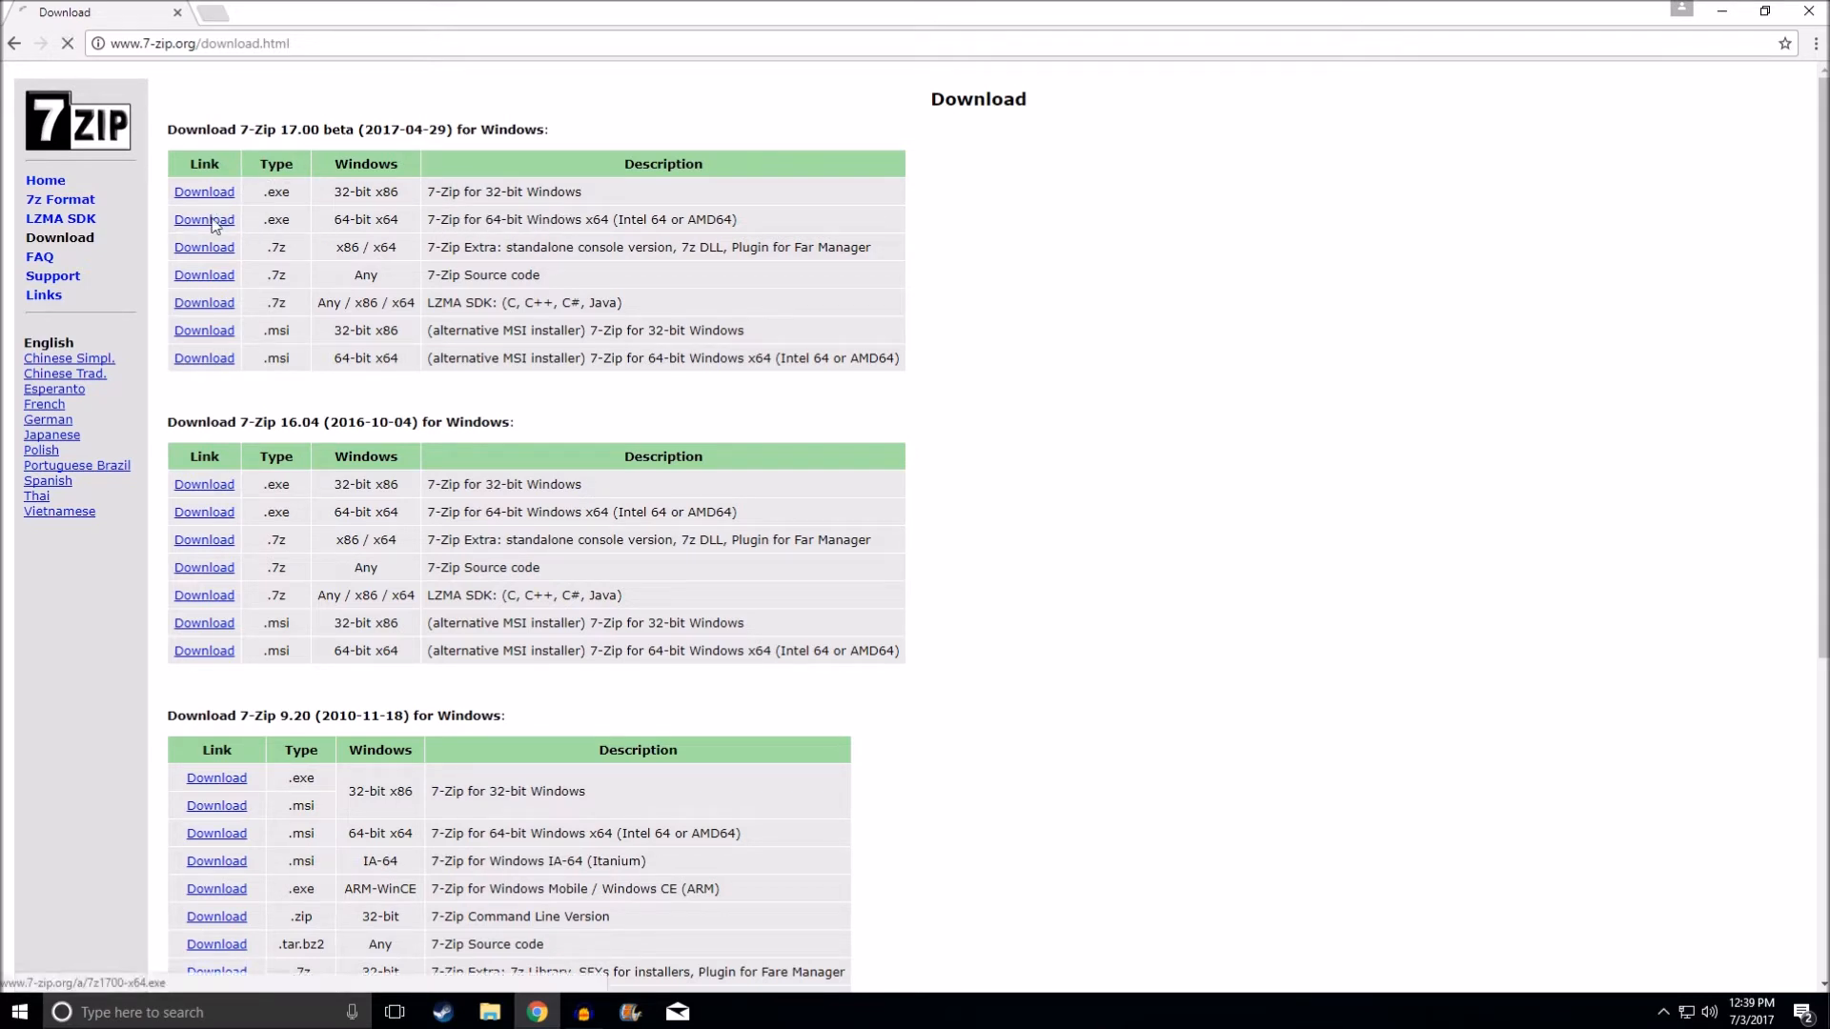
{"action": "left_click", "coordinate": [202, 219]}
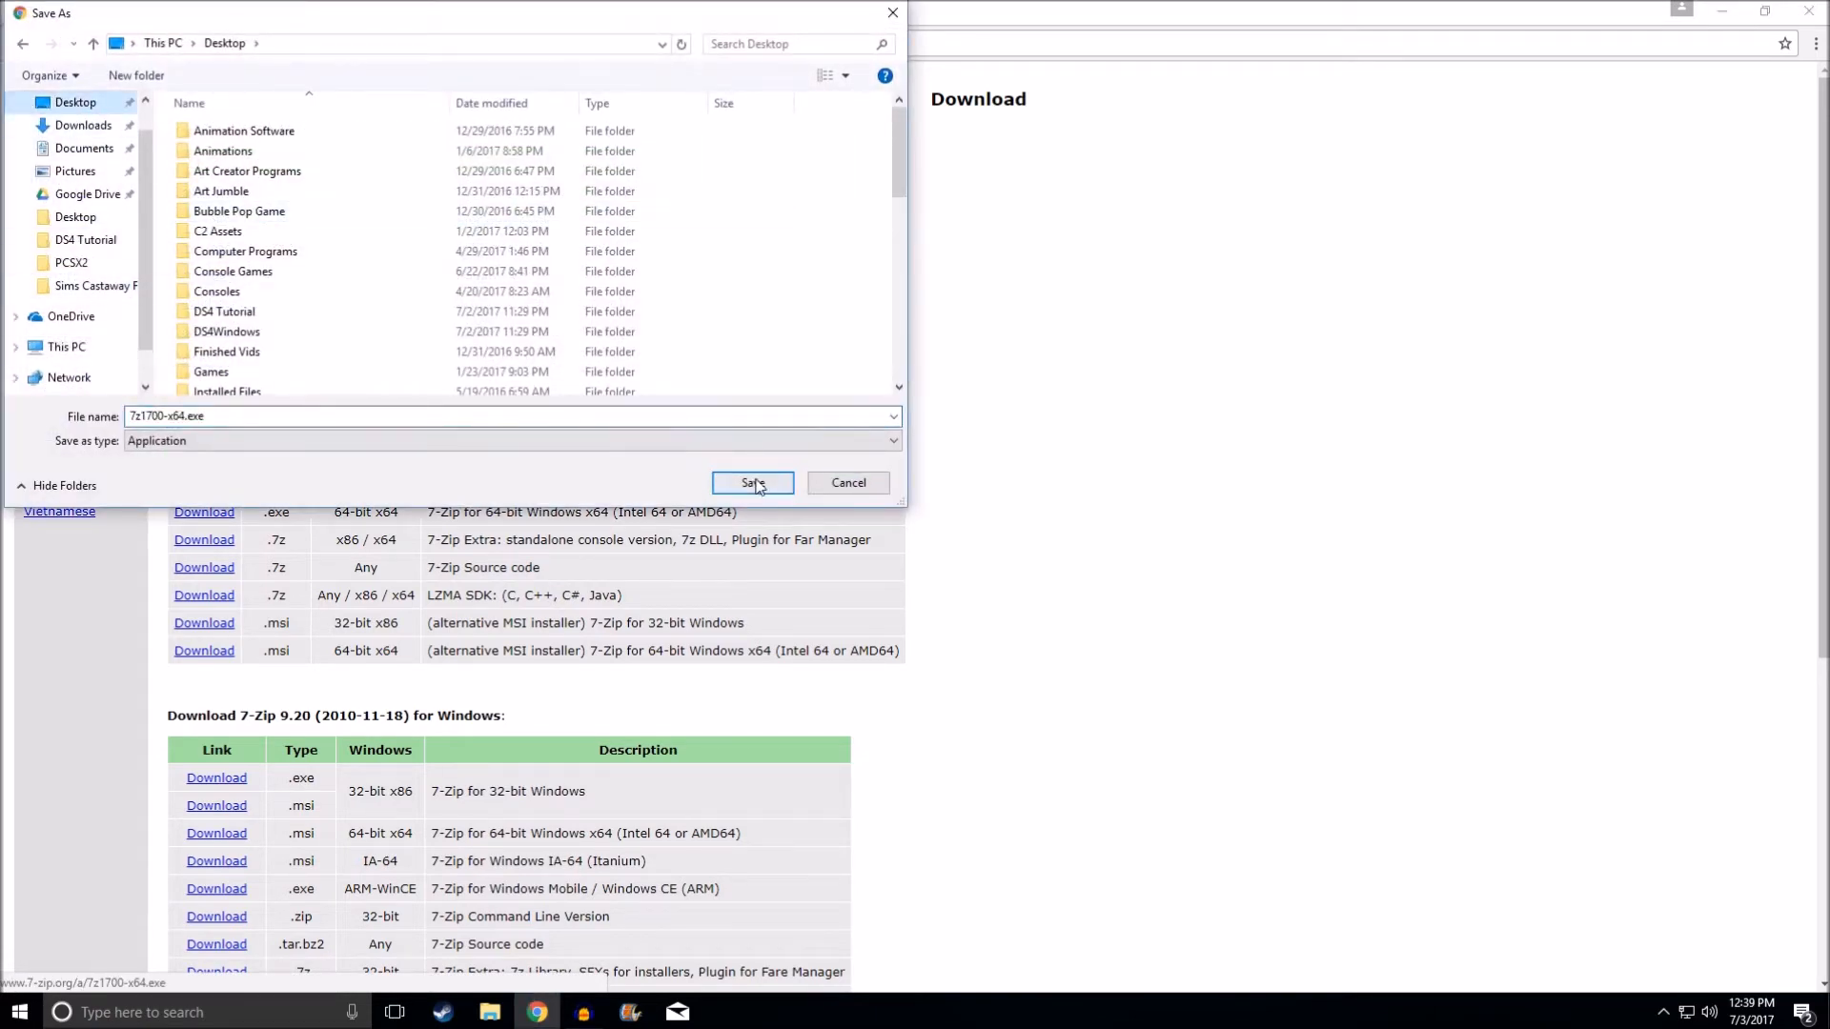
{"action": "left_click", "coordinate": [751, 482]}
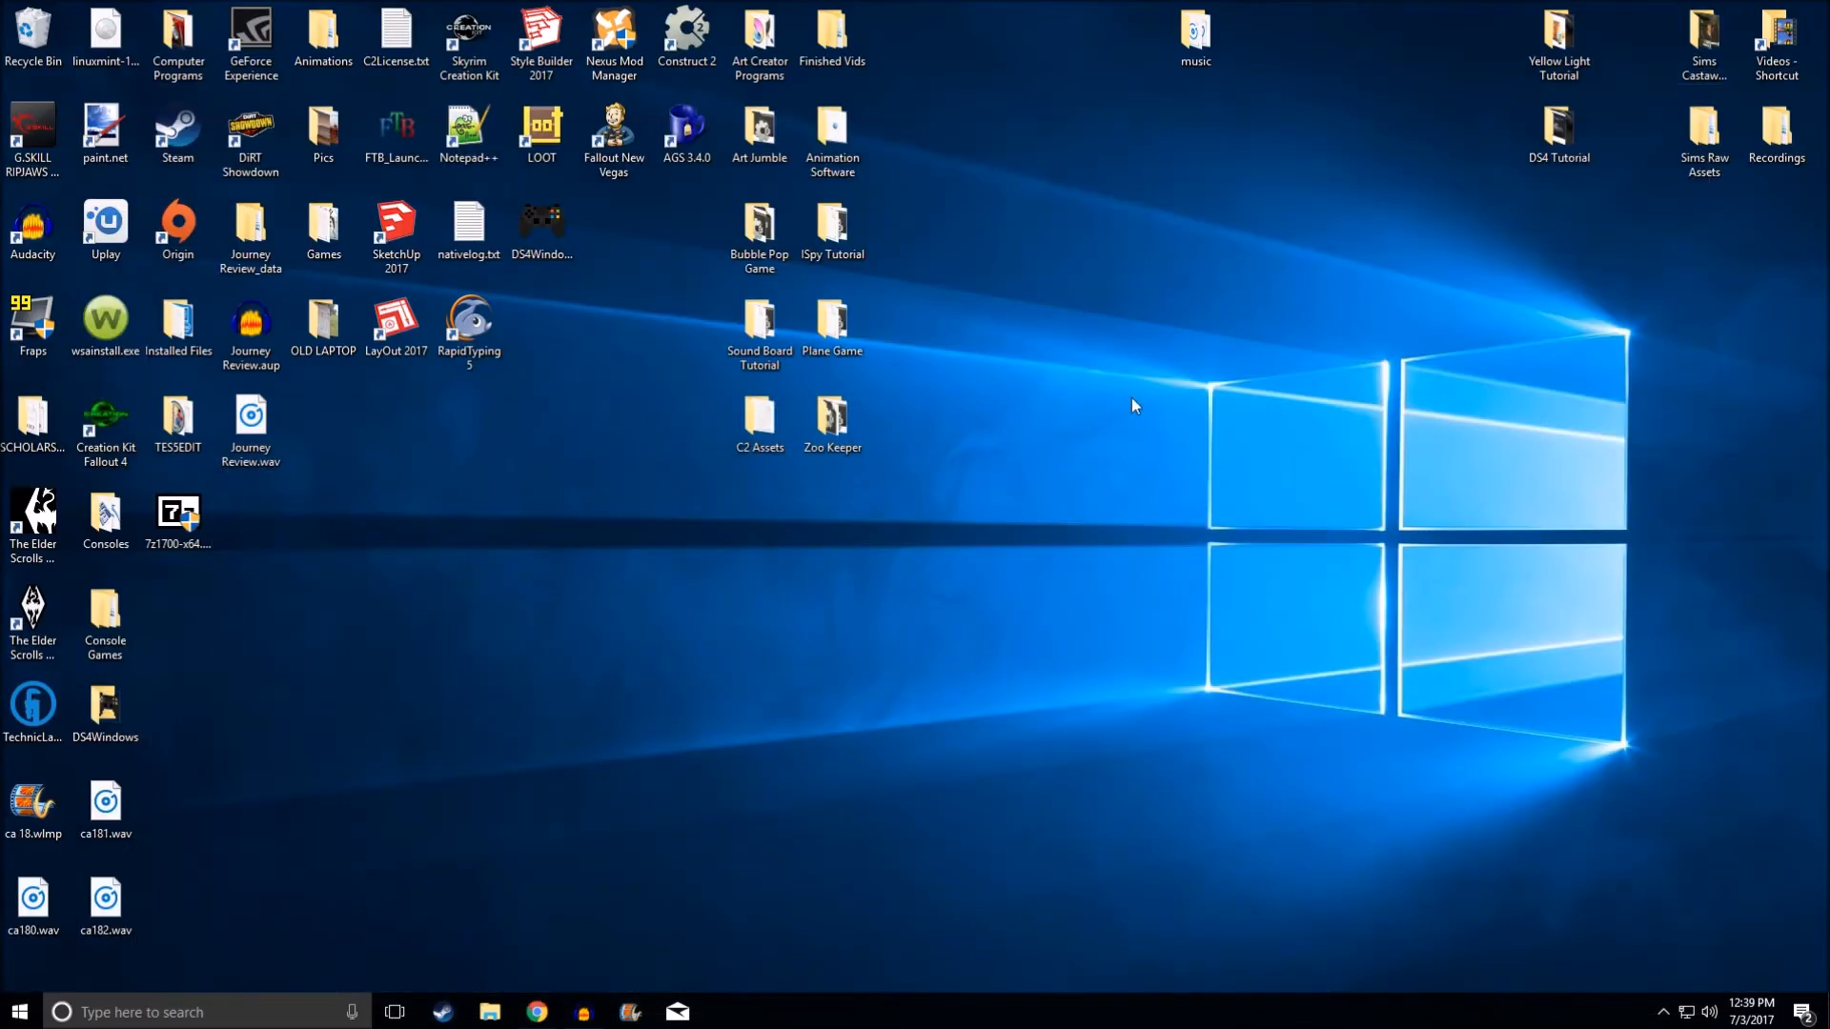
Move 7z1700-x64.exe onto open desktop space and run the installer.
{"action": "left_click_drag", "start_coordinate": [177, 513], "coordinate": [1268, 419]}
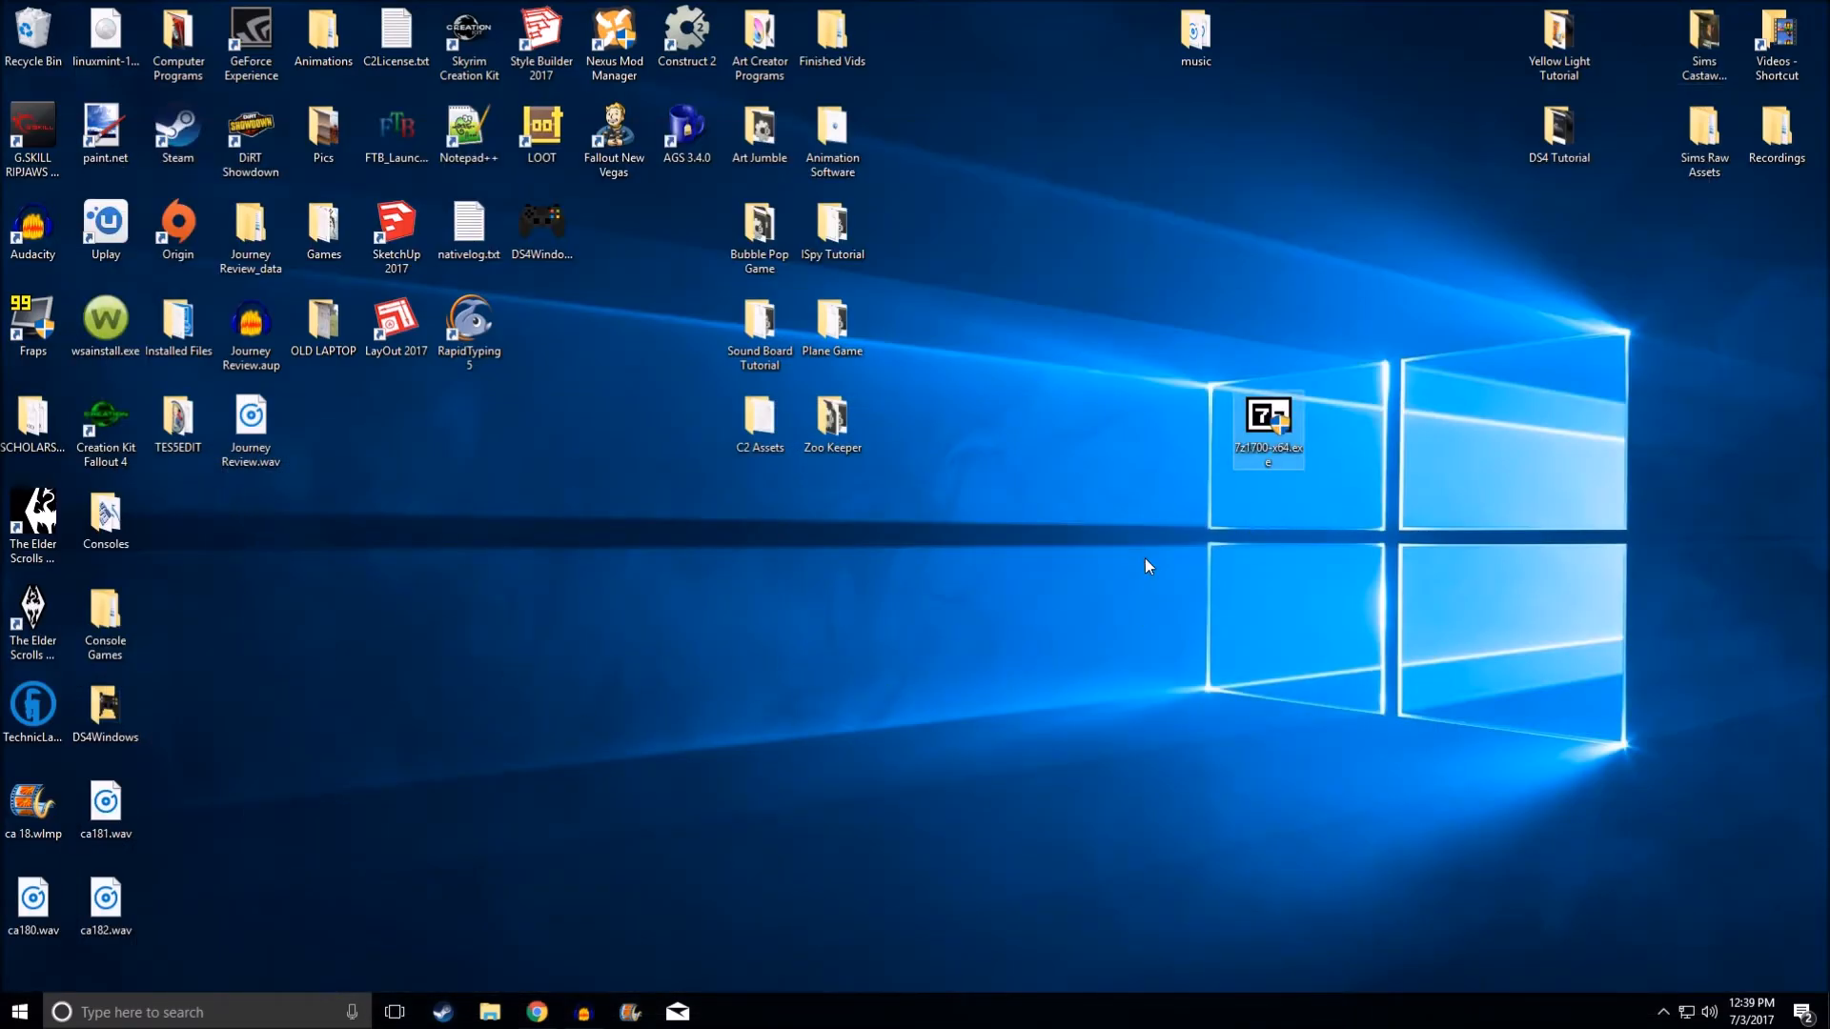
{"action": "right_click", "coordinate": [1269, 419]}
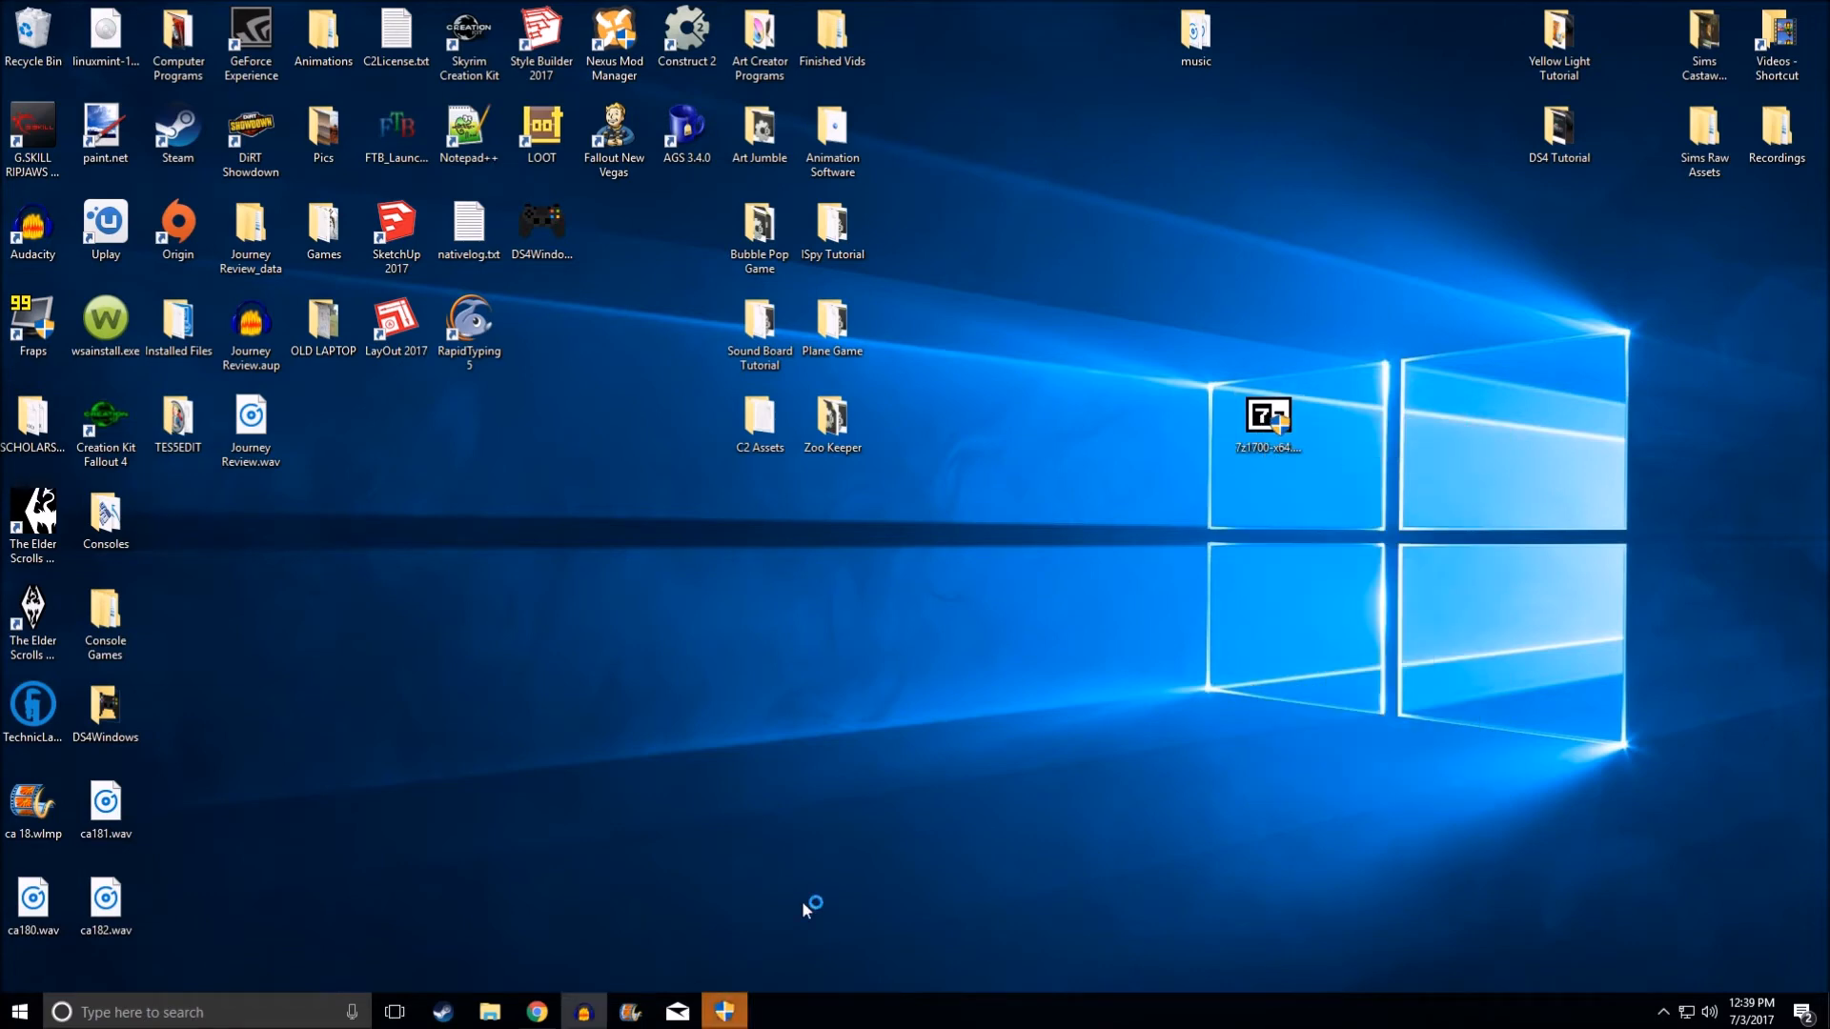
{"action": "double_click", "coordinate": [1268, 415]}
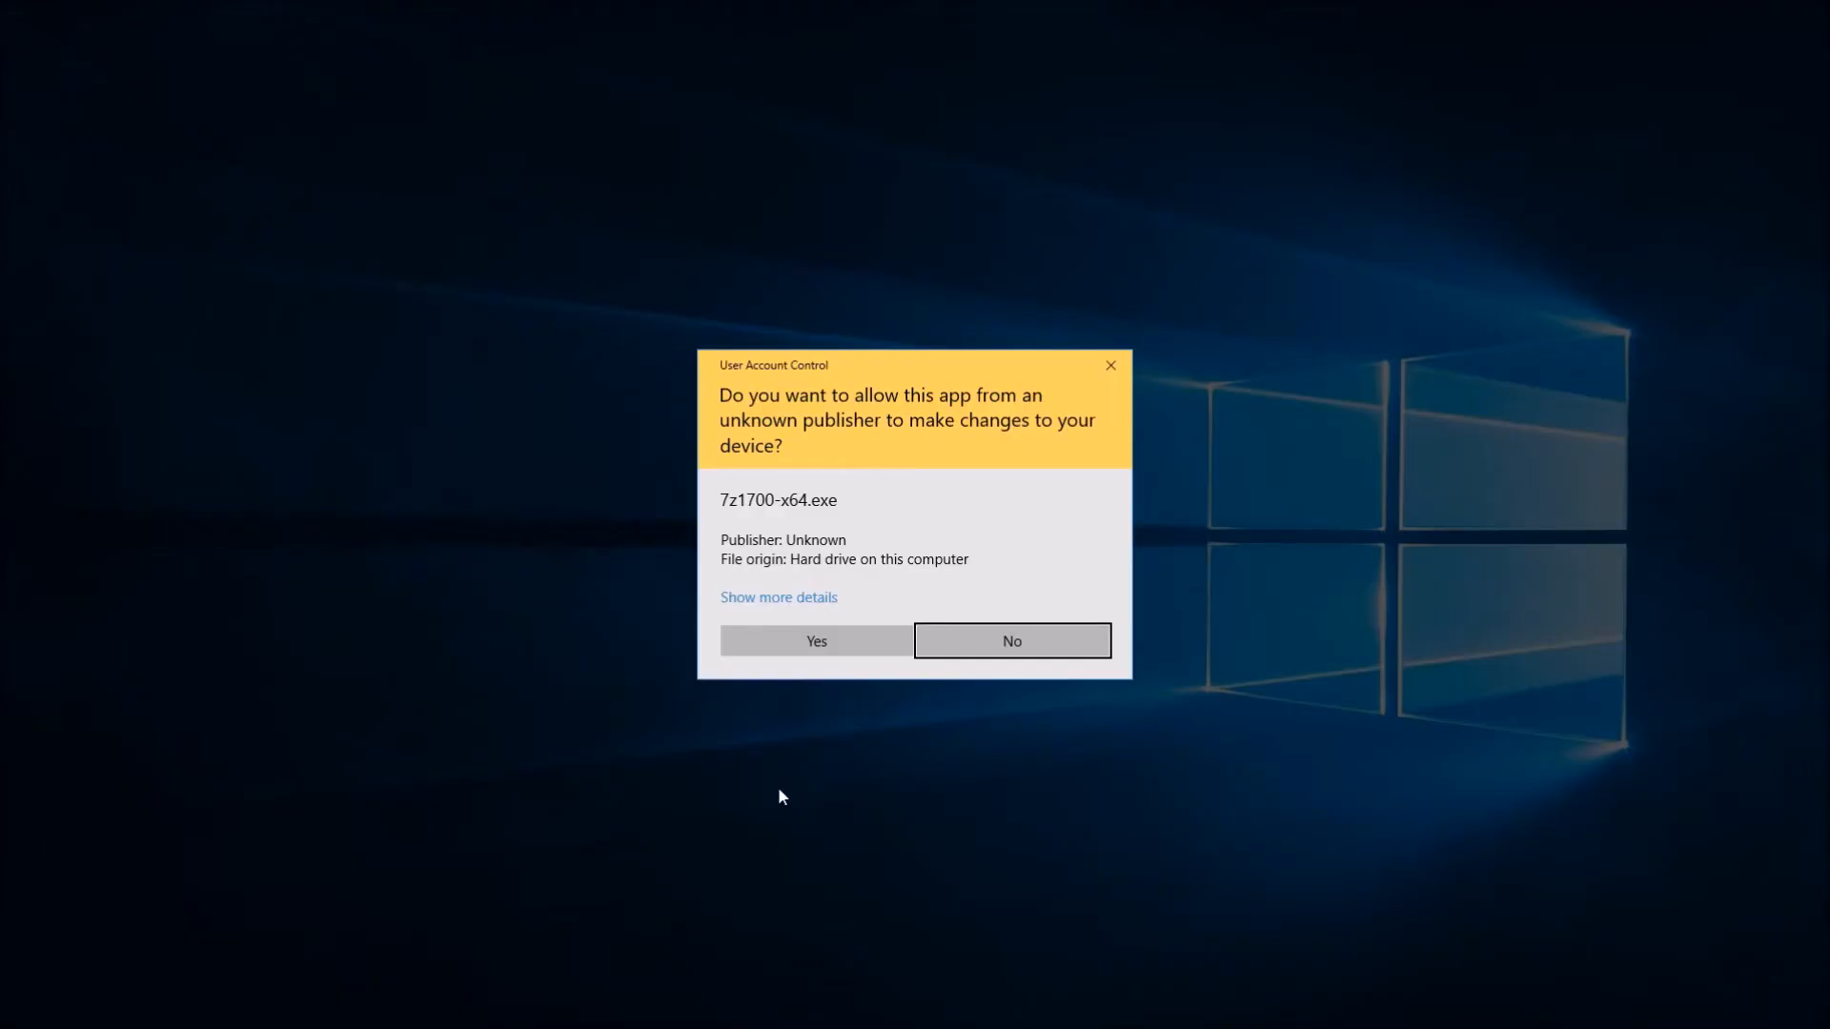
{"action": "mouse_move", "coordinate": [732, 451]}
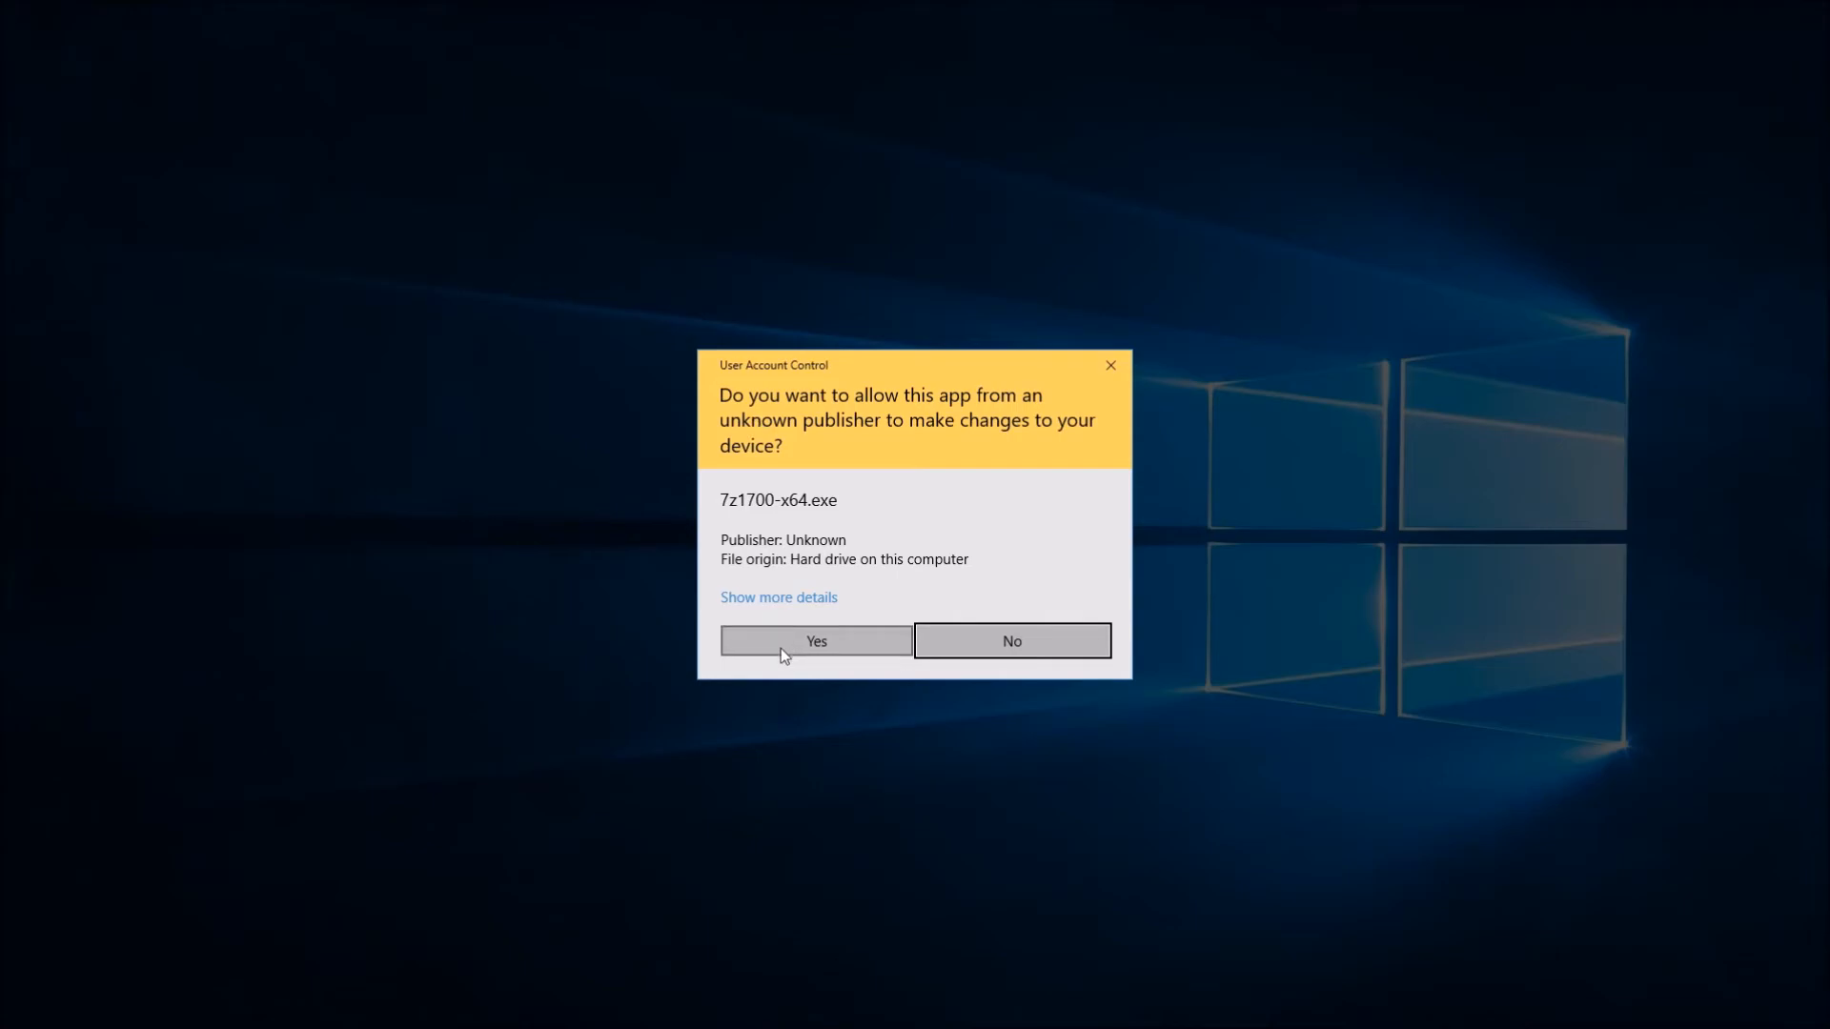
Answer Yes to the UAC prompt for 7z1700-x64.exe.
{"action": "left_click", "coordinate": [816, 640]}
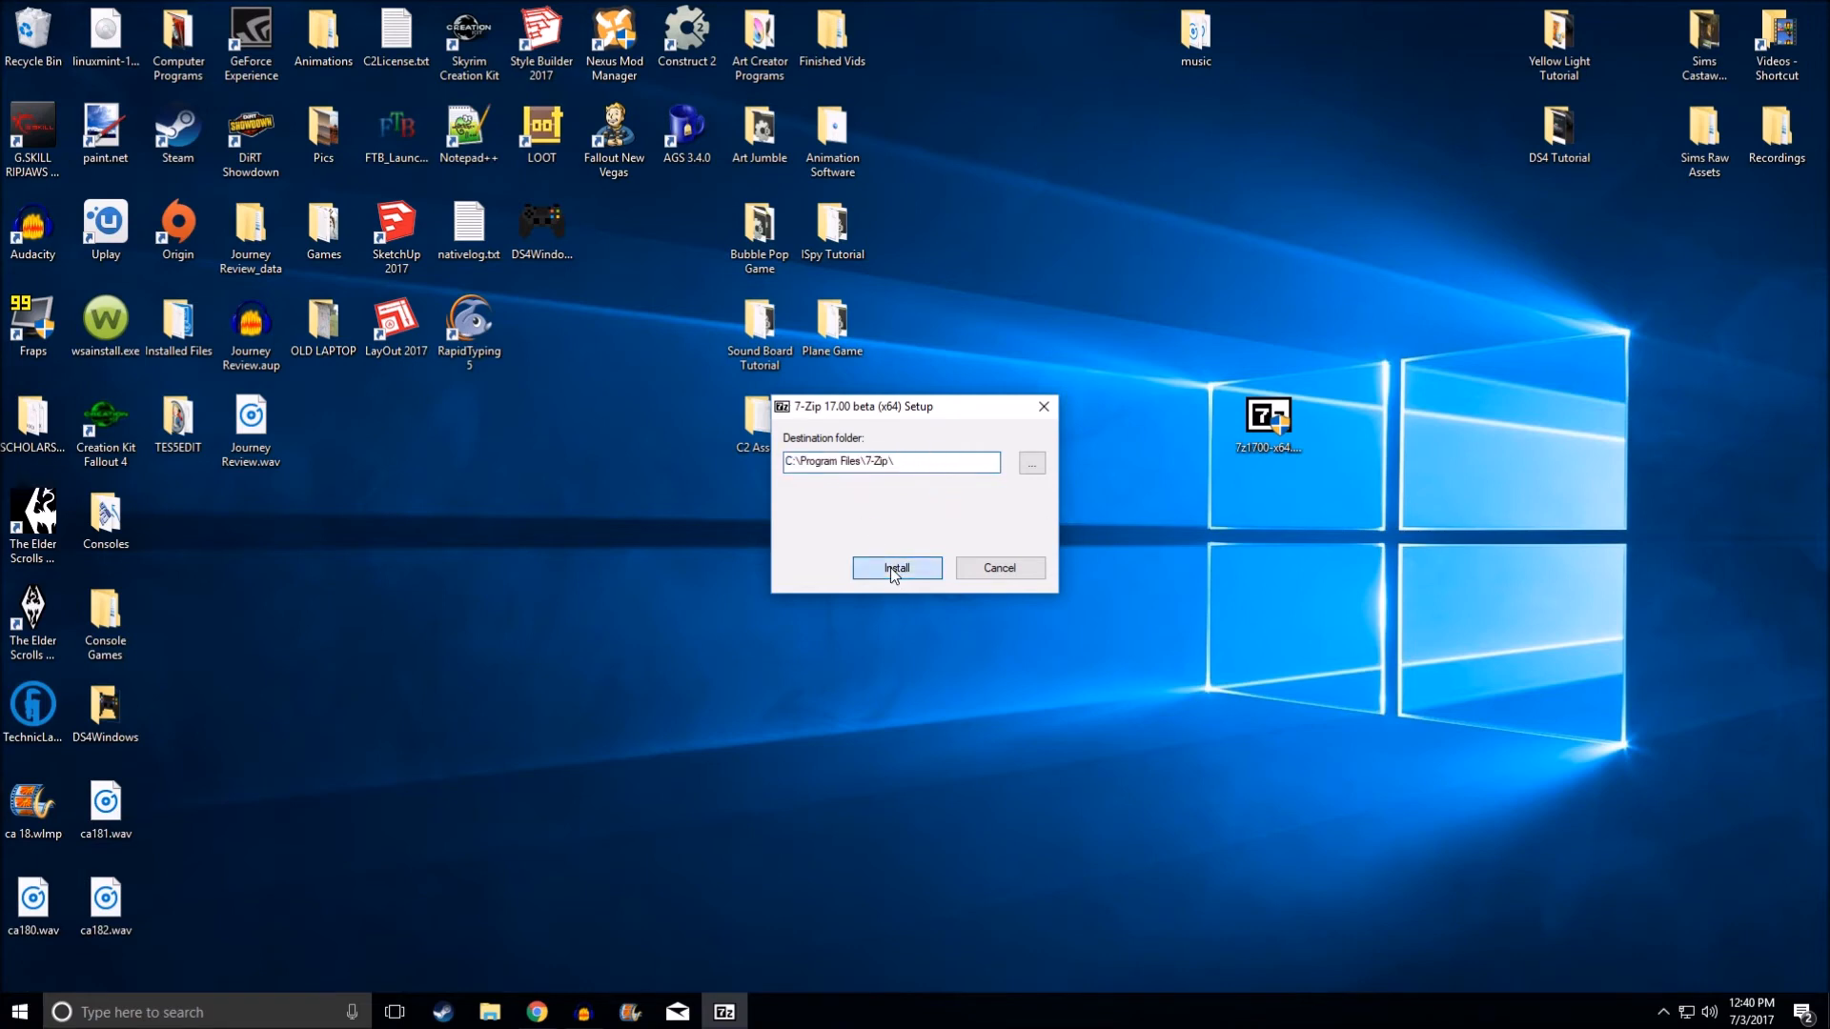
Install 7-Zip 17.00 beta to C:\Program Files\7-Zip\ and close setup when done.
{"action": "left_click", "coordinate": [896, 568]}
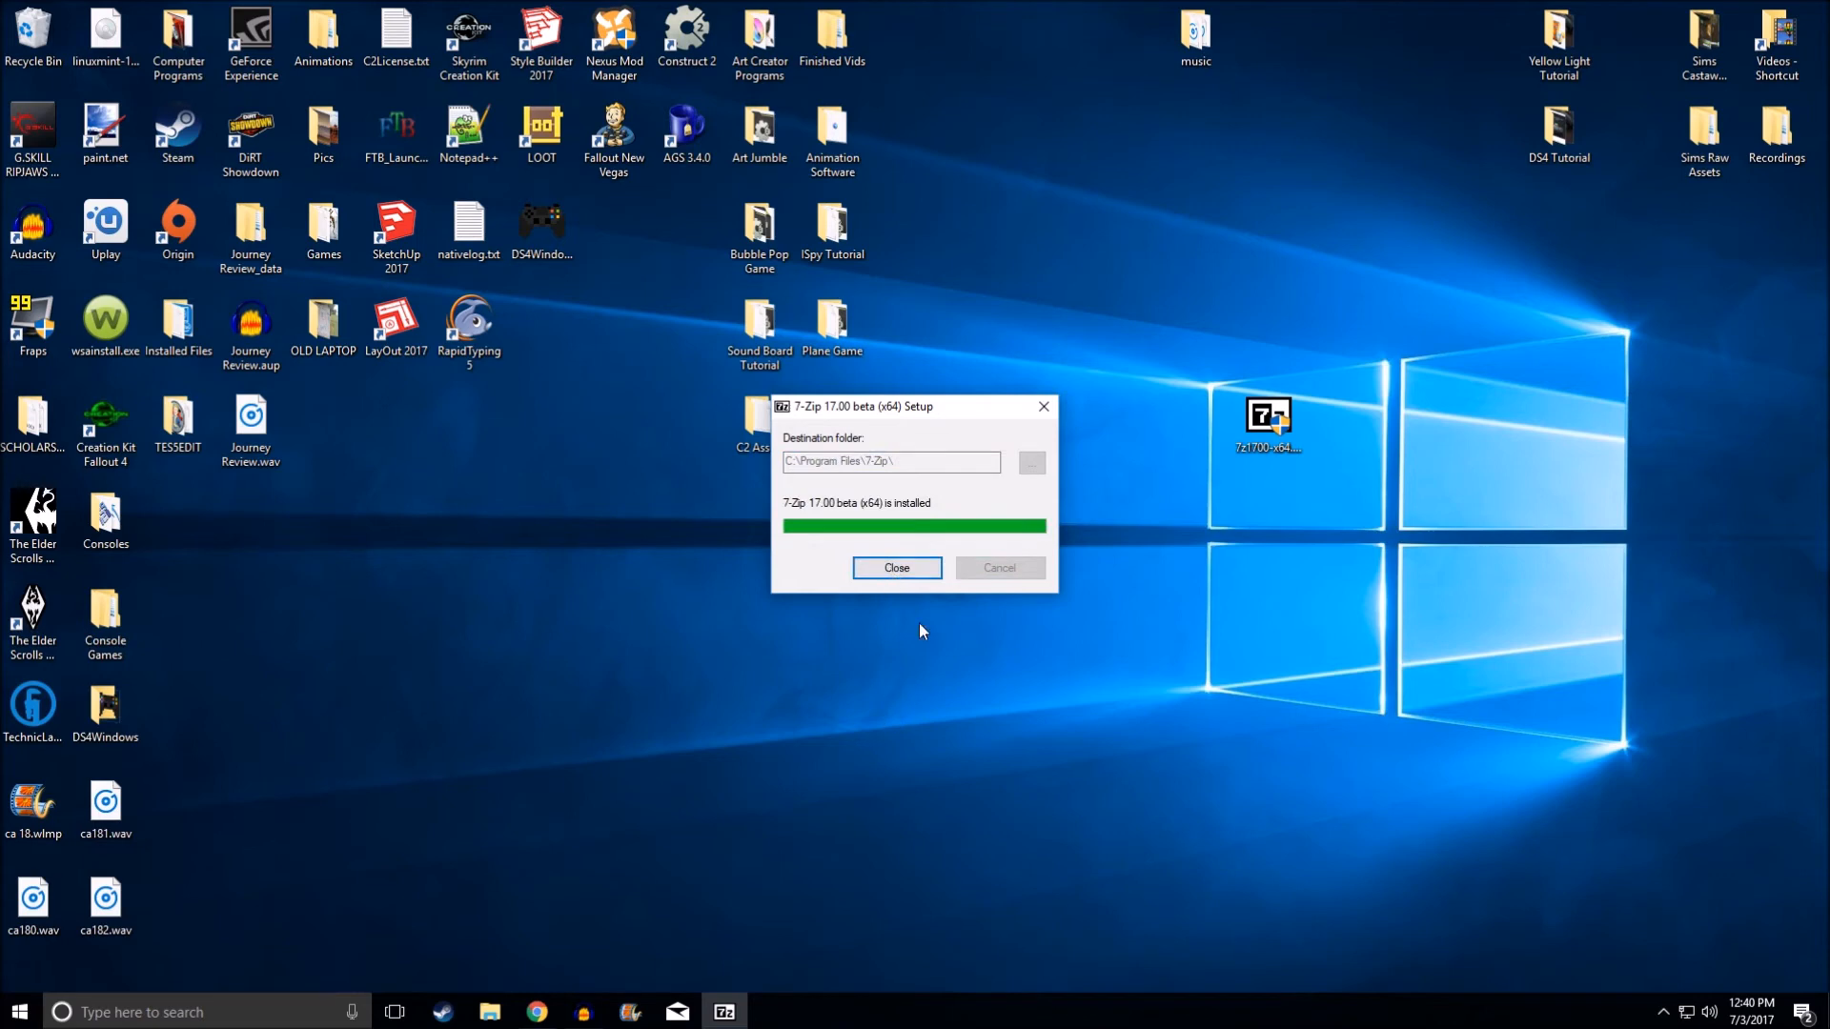
{"action": "left_click", "coordinate": [896, 568]}
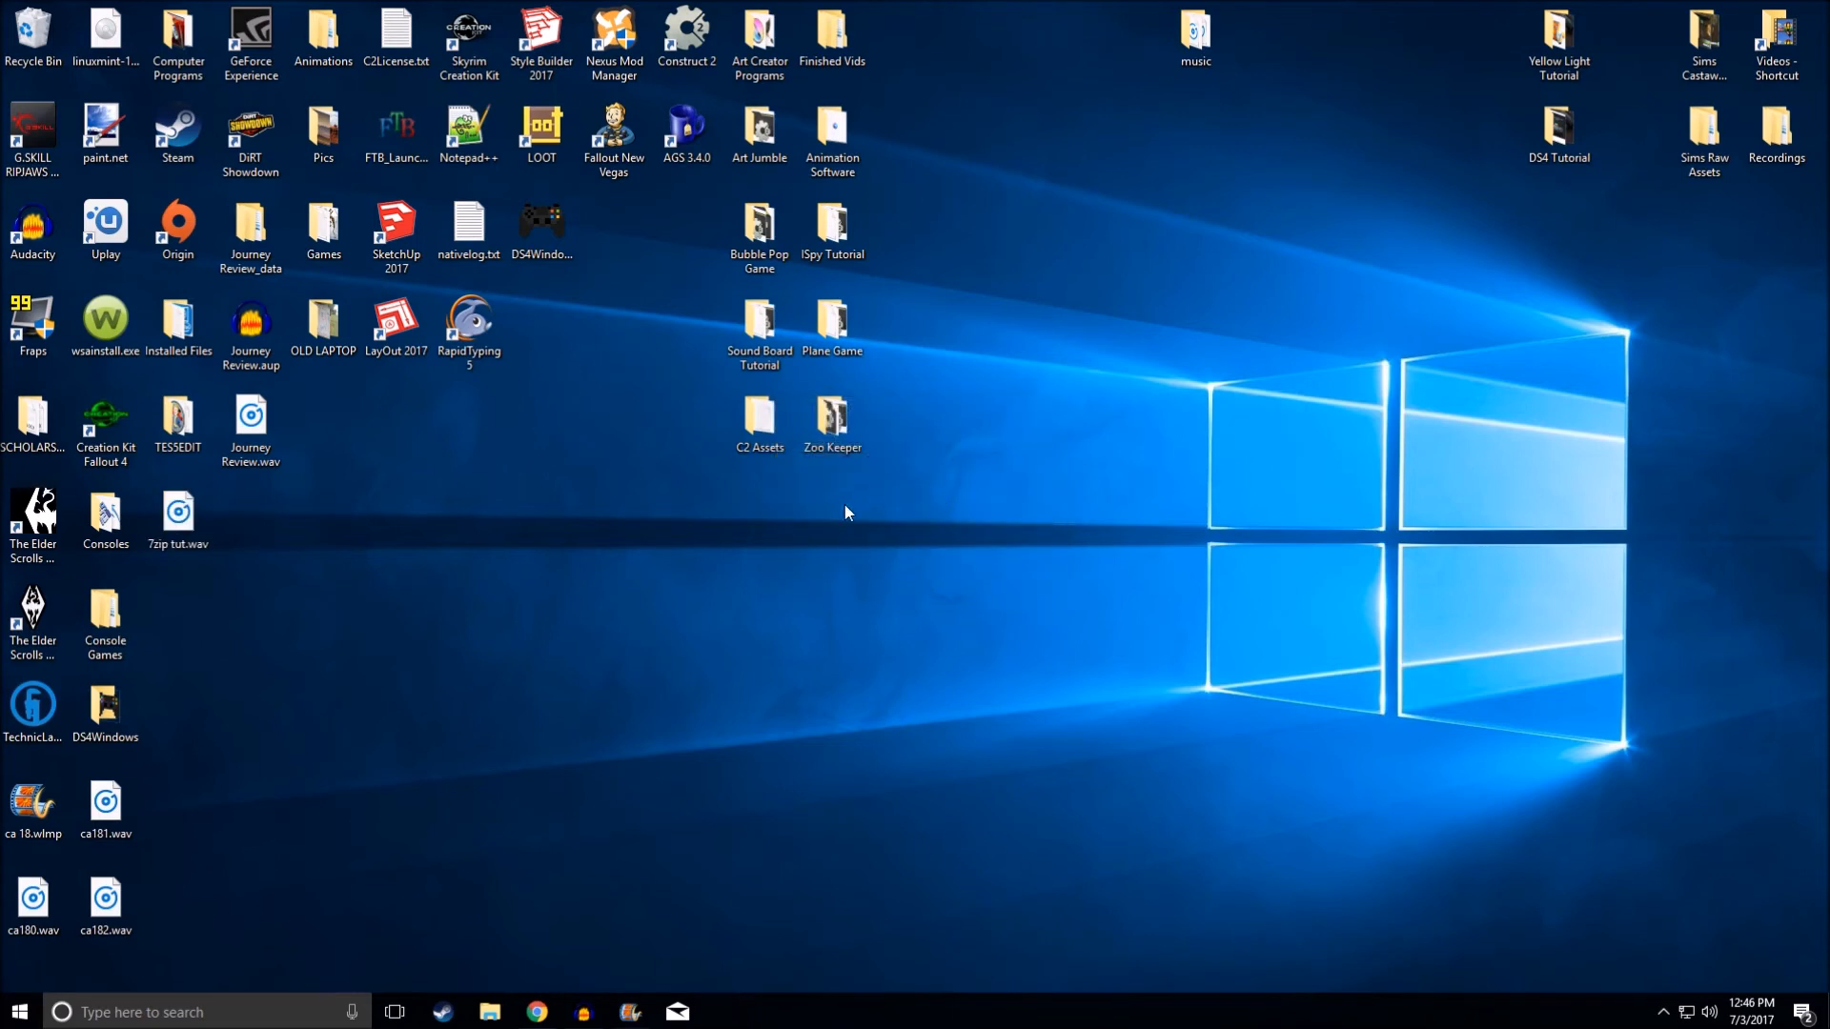
Run 7-Zip File Manager as administrator from the Start menu's 7-Zip folder.
{"action": "left_click", "coordinate": [16, 1011]}
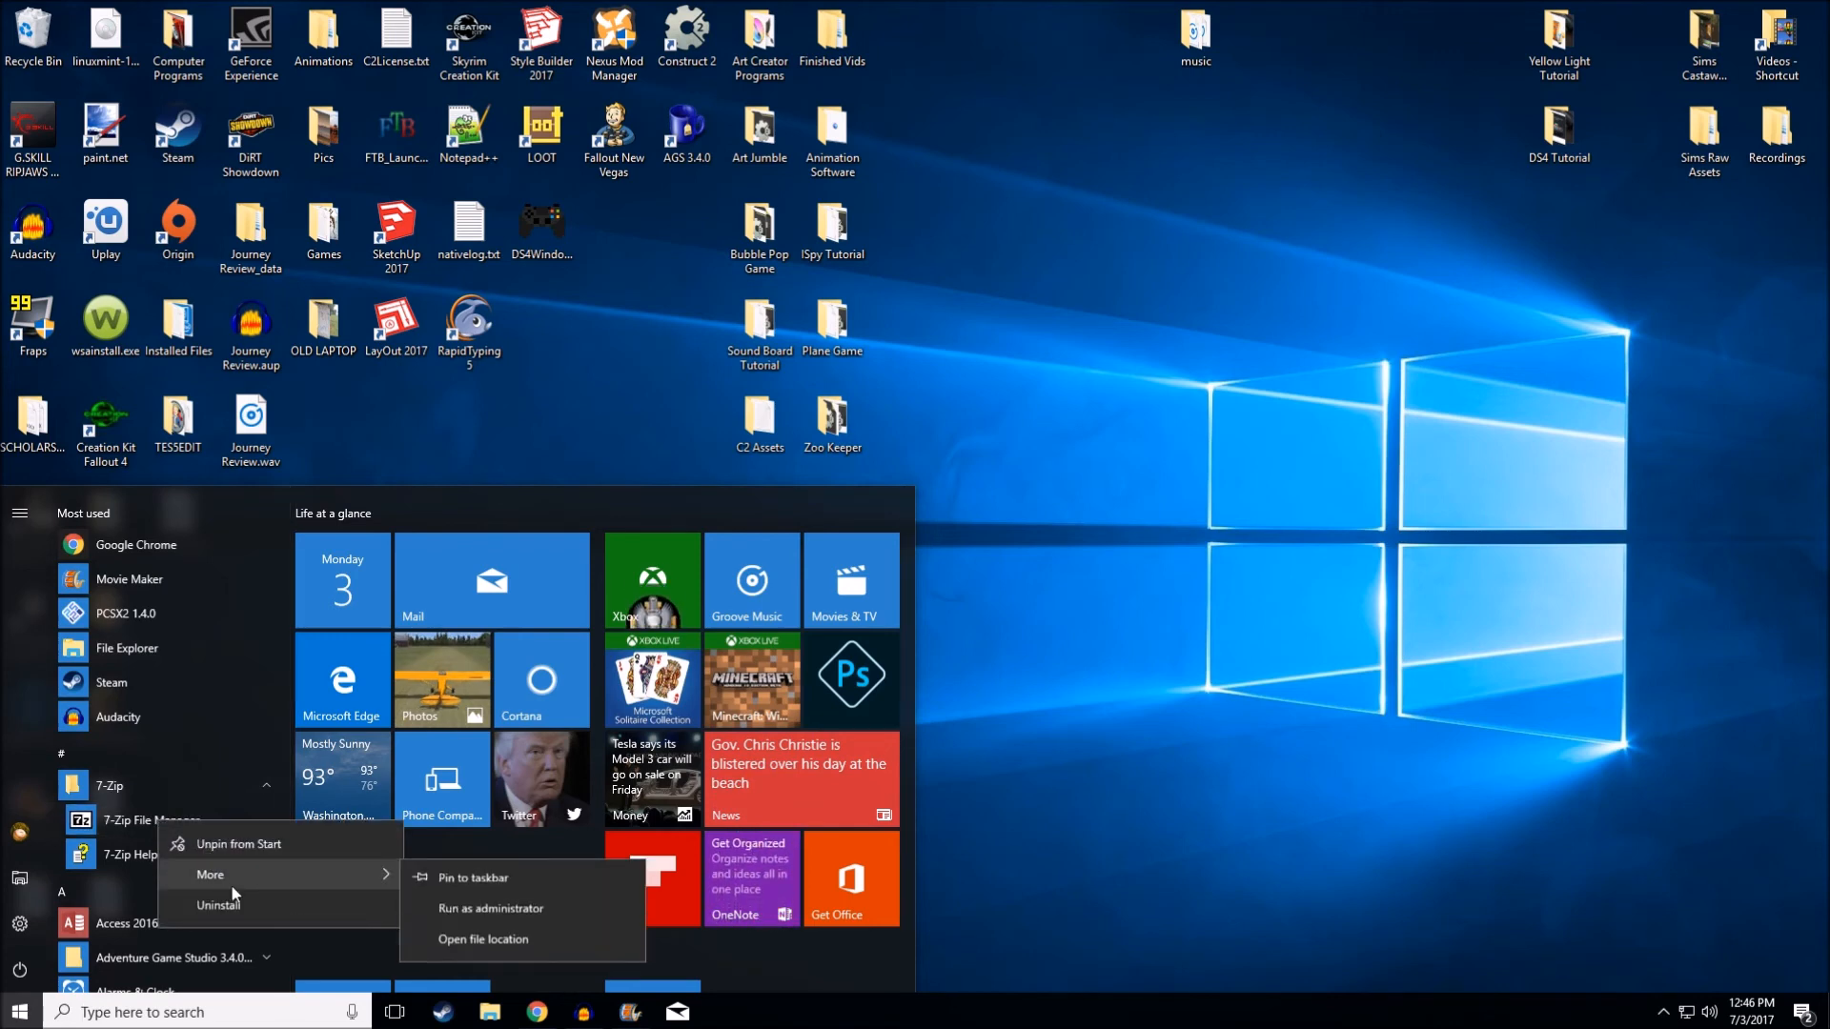
{"action": "left_click", "coordinate": [492, 909]}
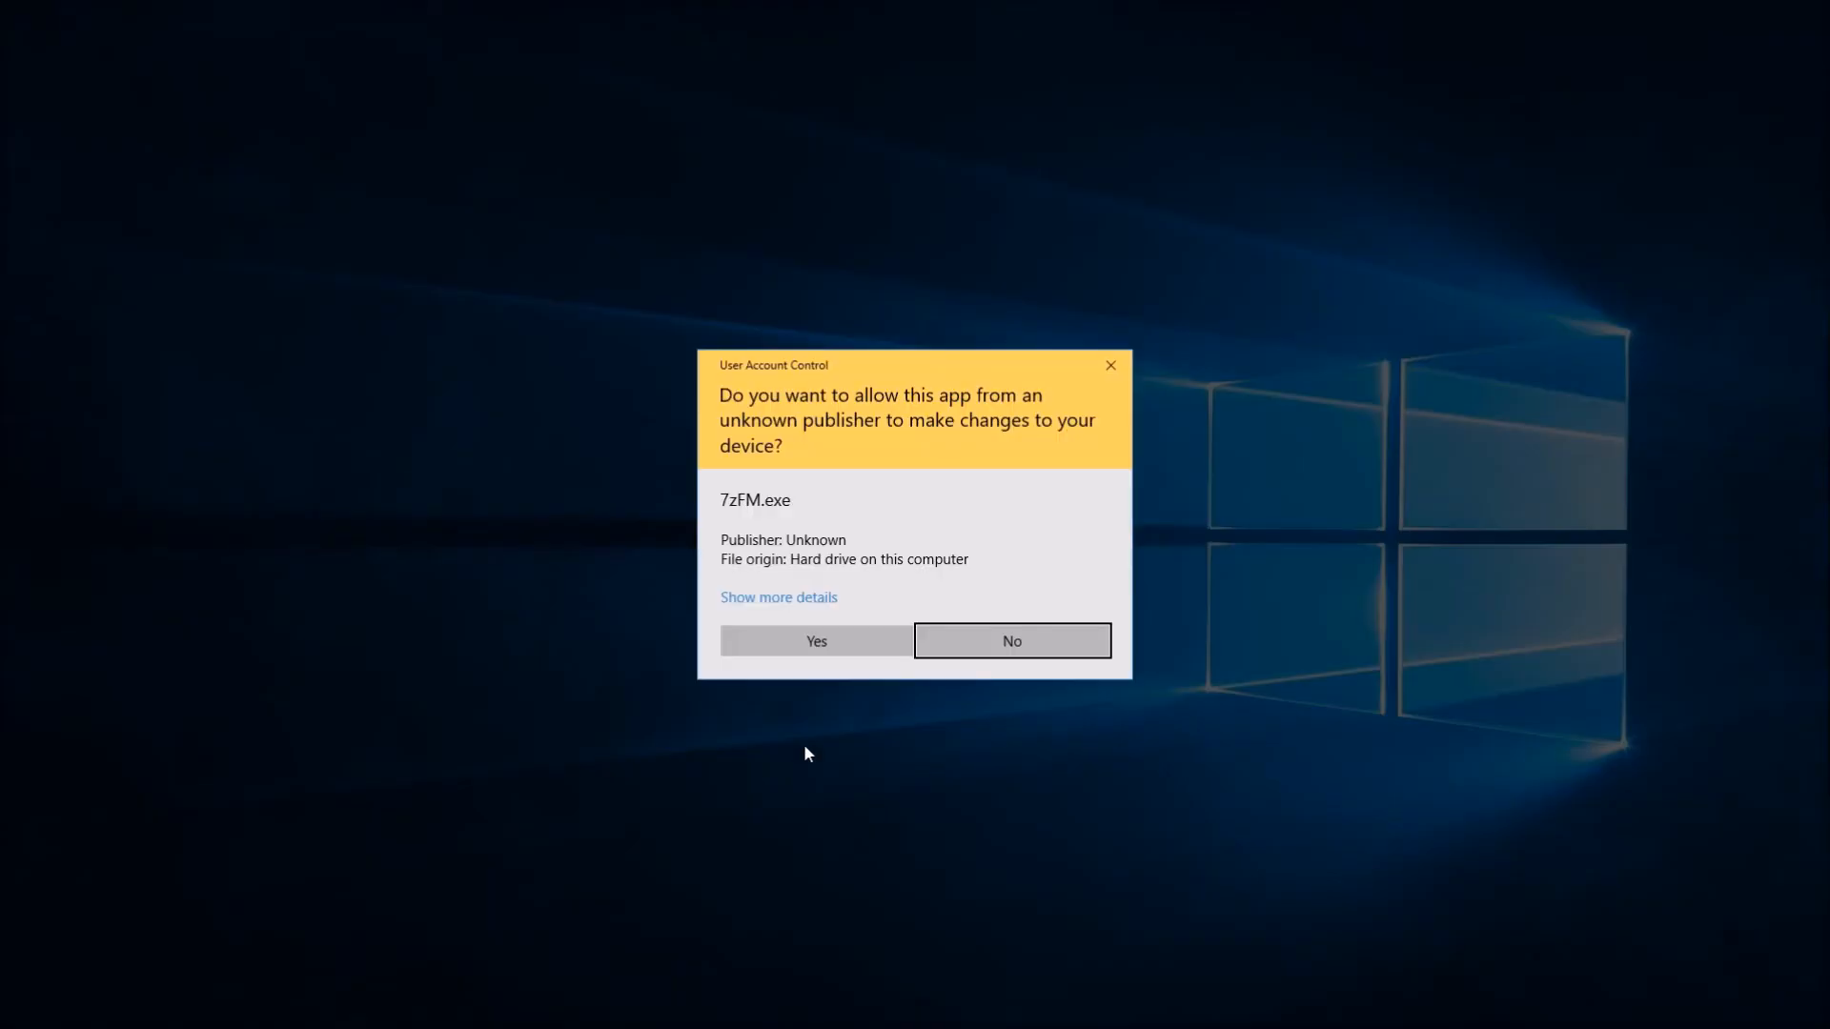
Answer Yes to the UAC prompt for 7zFM.exe and briefly view the File menu.
{"action": "left_click", "coordinate": [816, 640]}
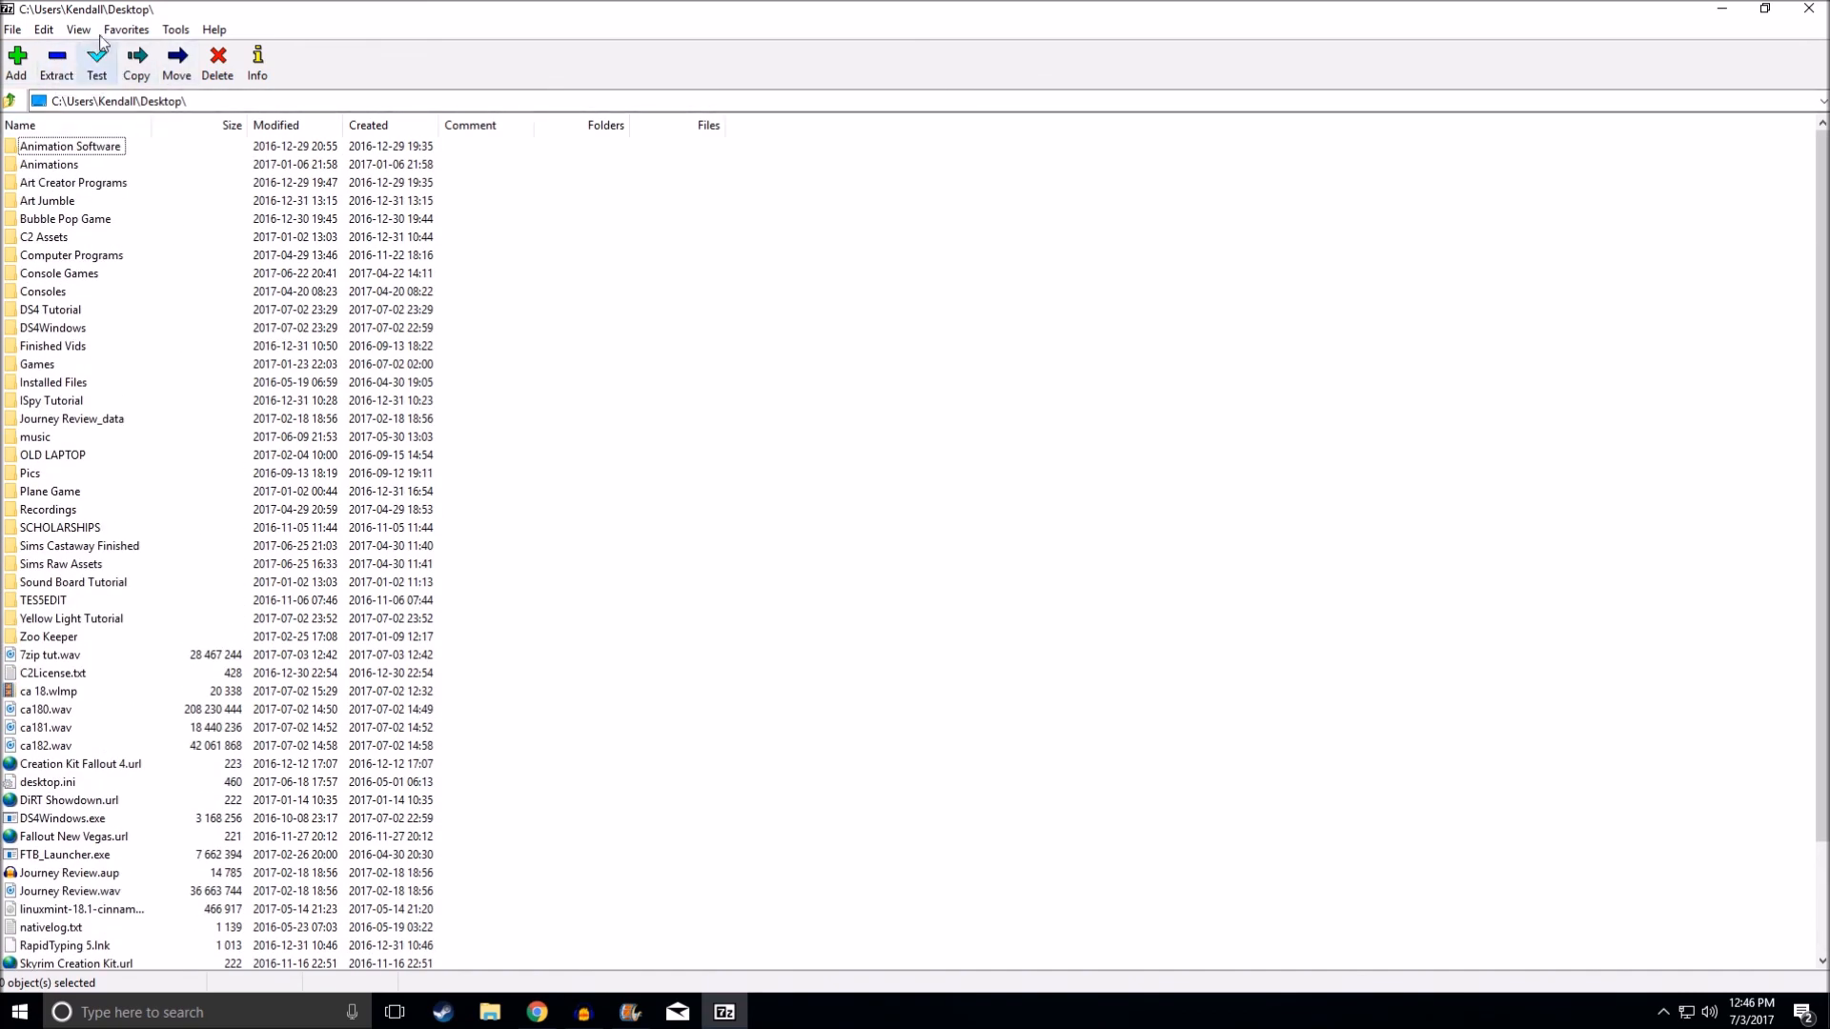
{"action": "left_click", "coordinate": [15, 31]}
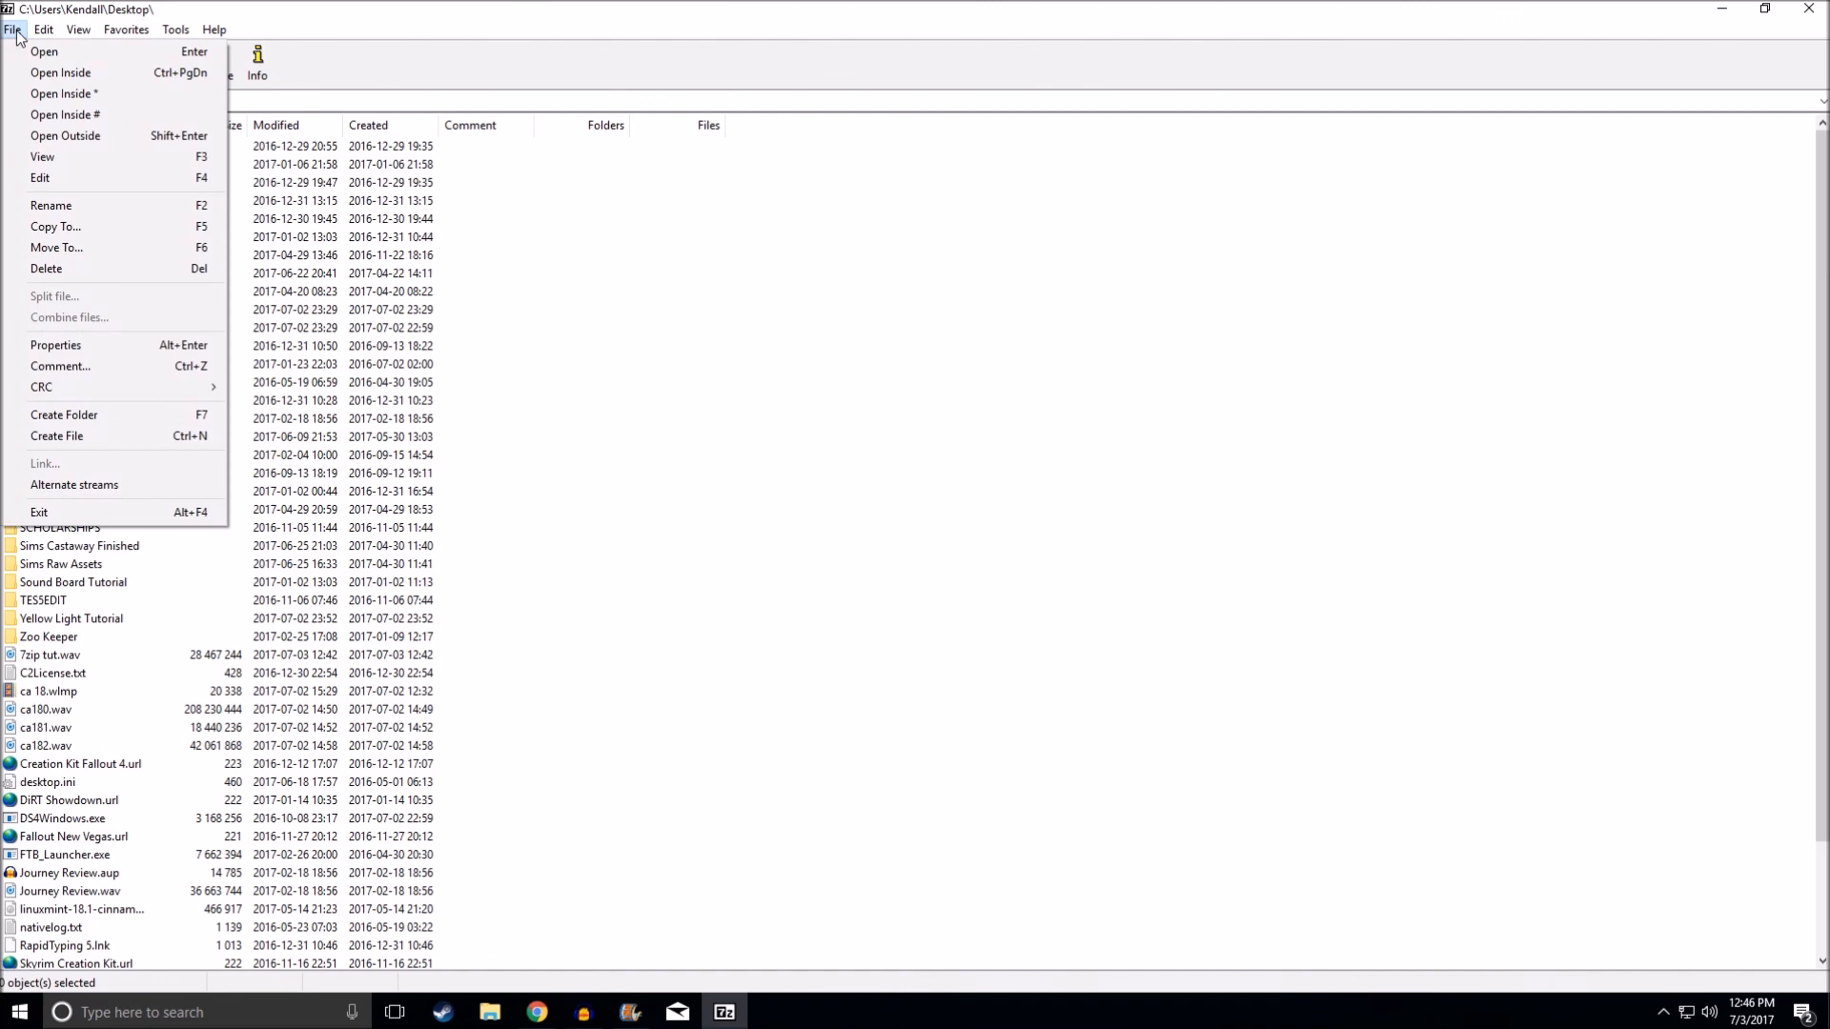
{"action": "key", "text": "Escape"}
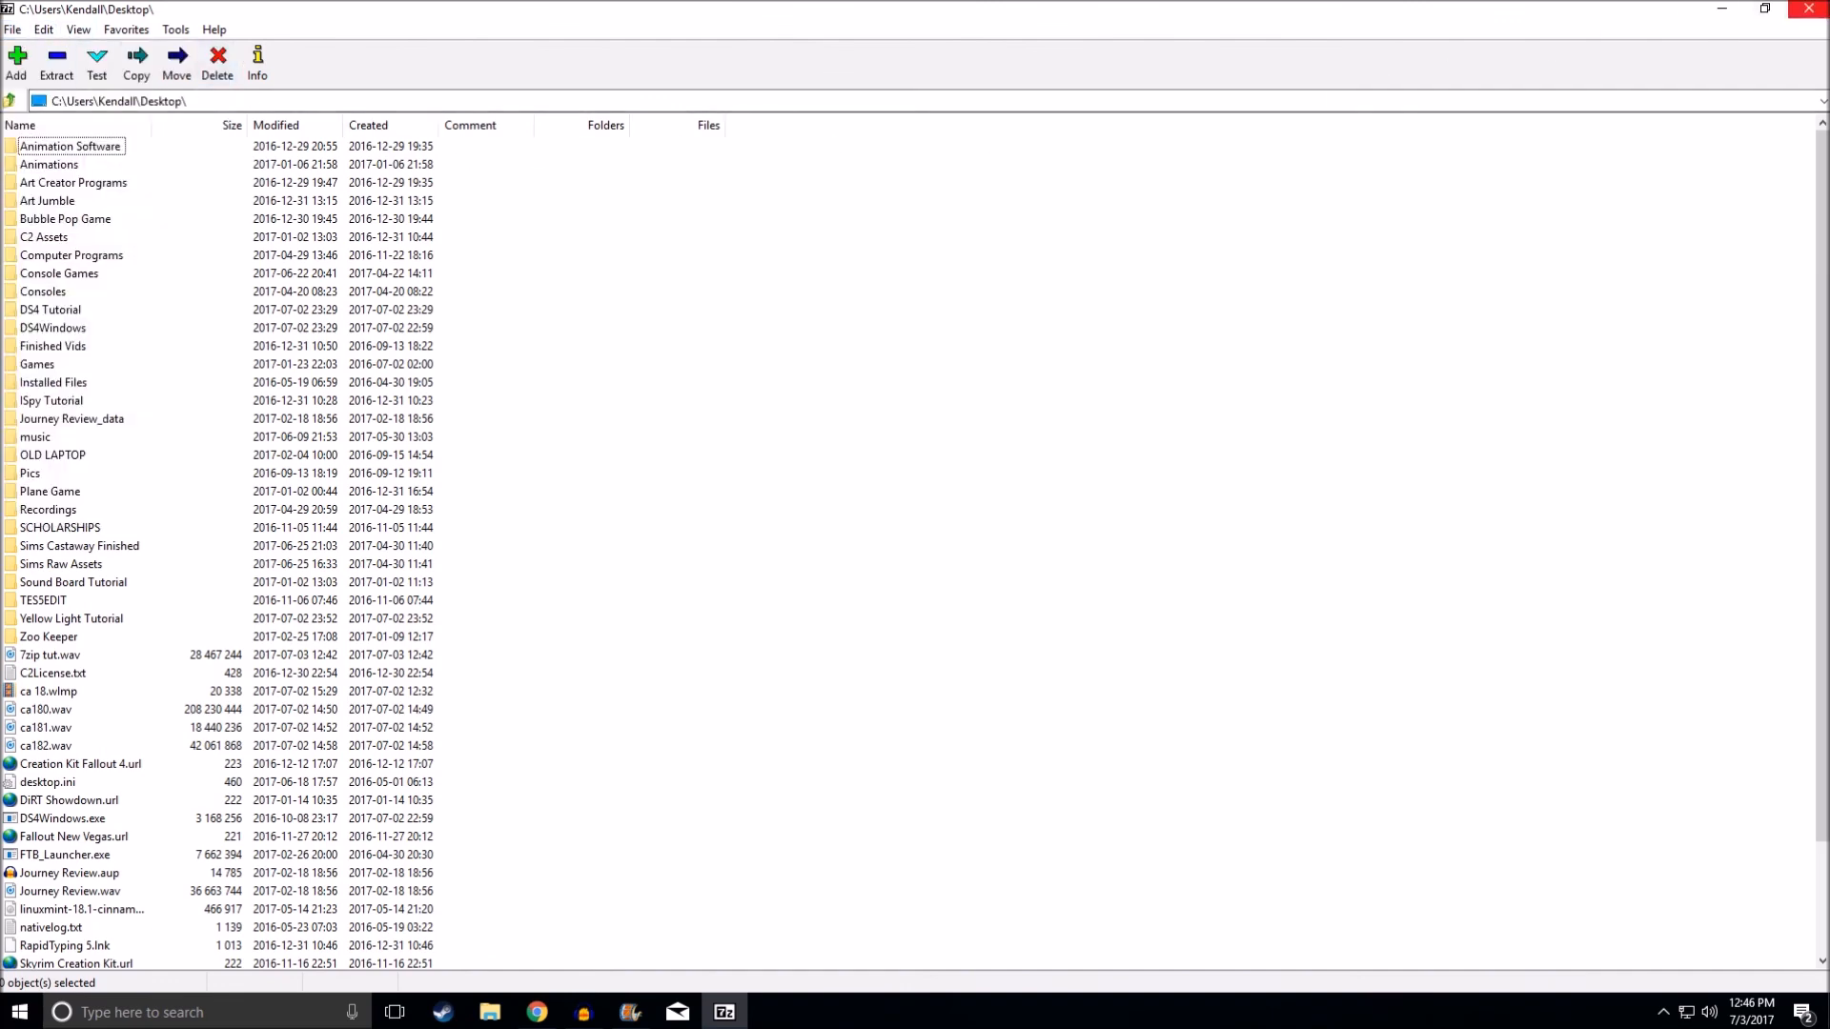